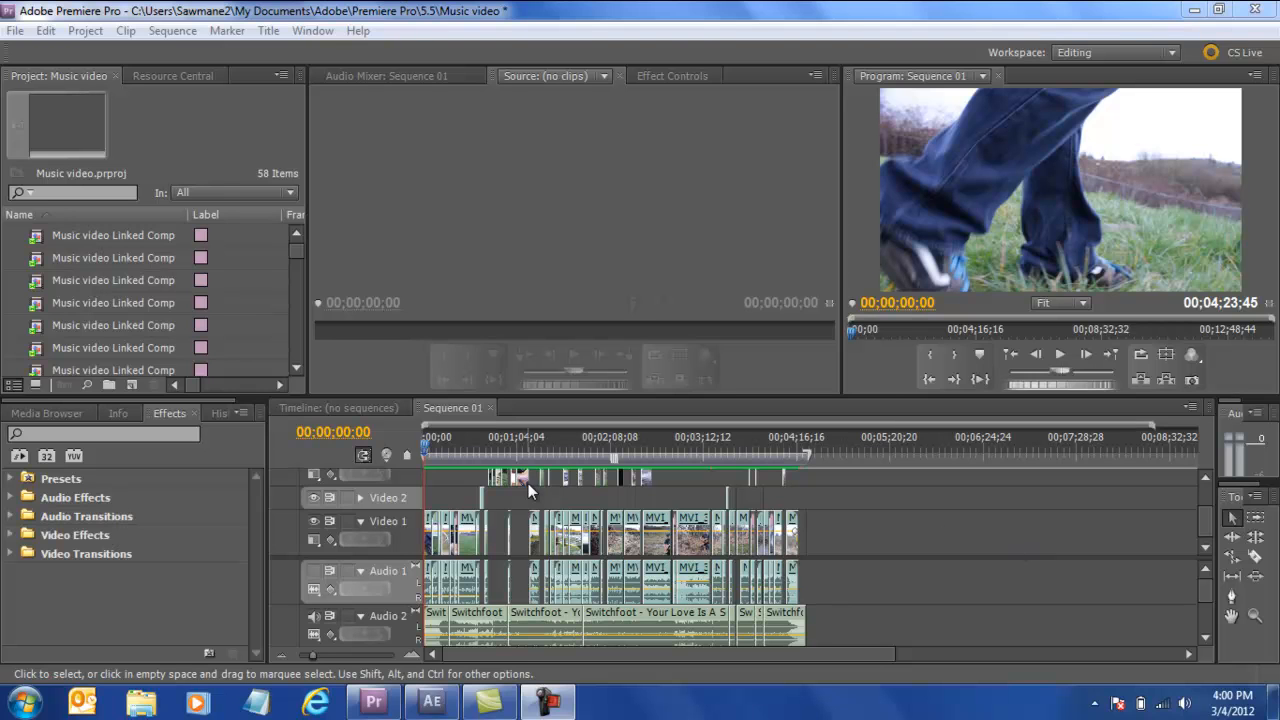
mouse_move(558, 424)
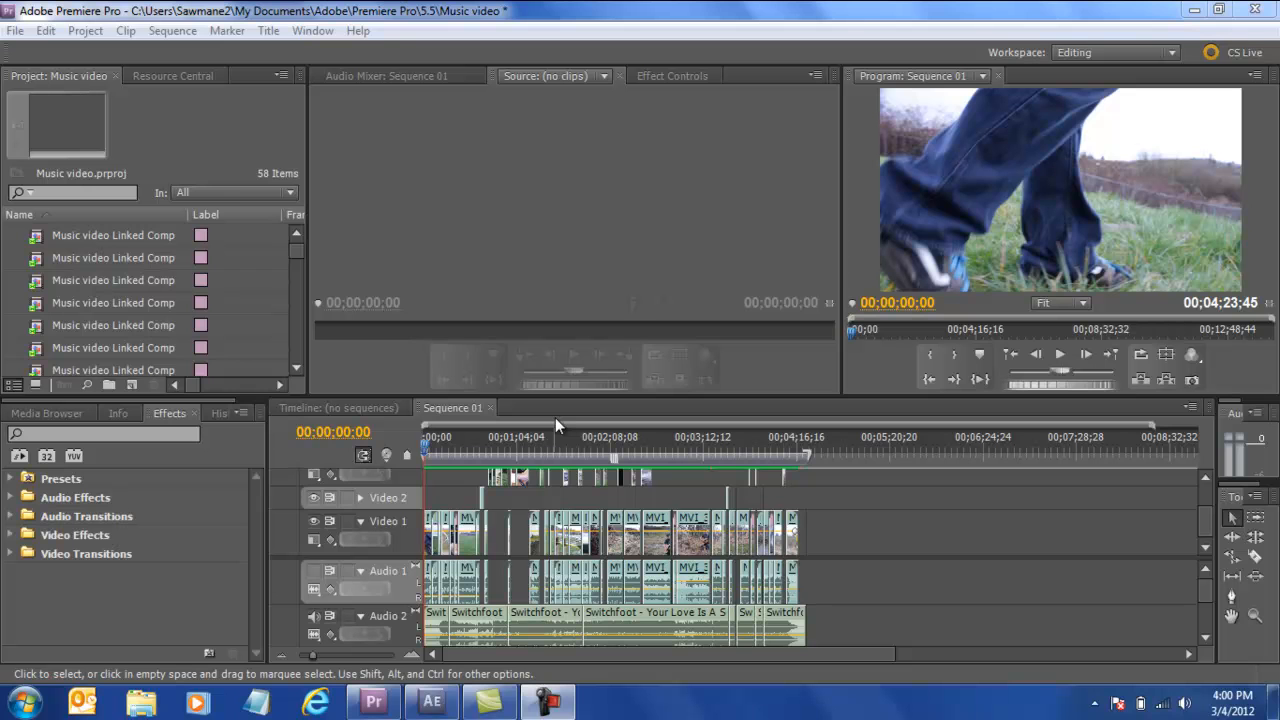
mouse_move(504, 456)
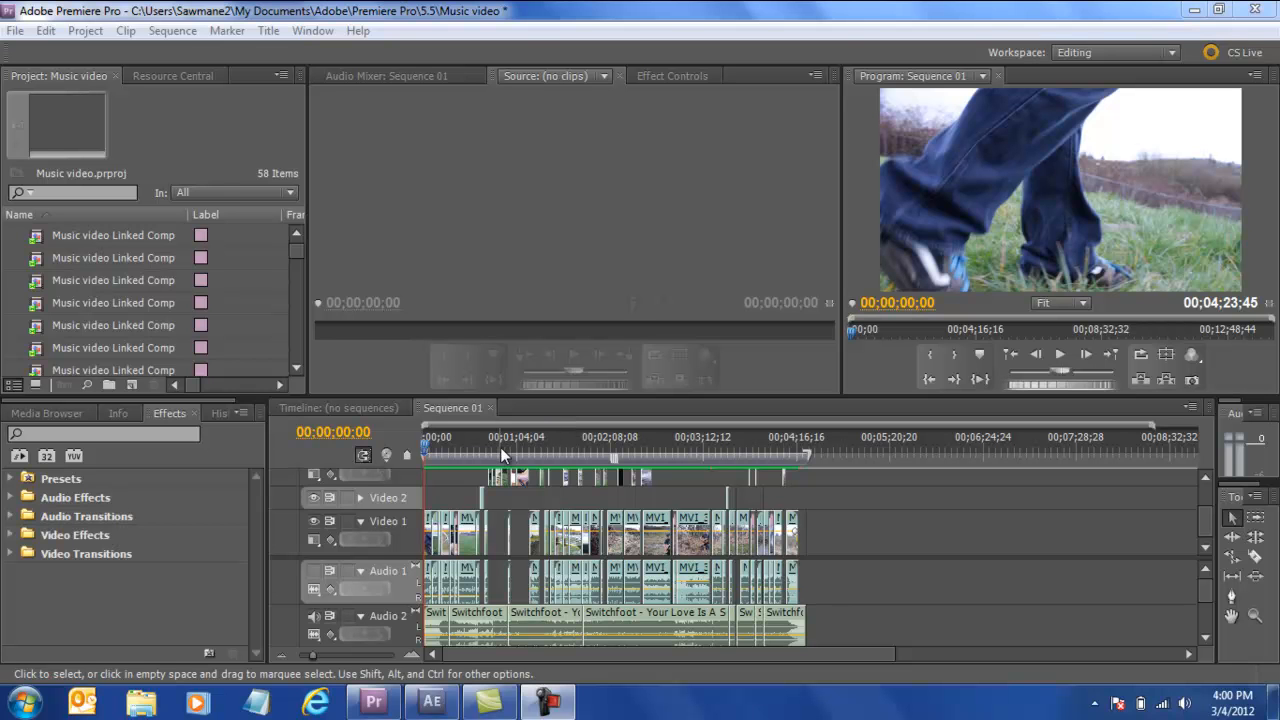
Step: Move the sequence playhead to the guitarist-in-the-field shot at 00;00;34;05
left_click(436, 436)
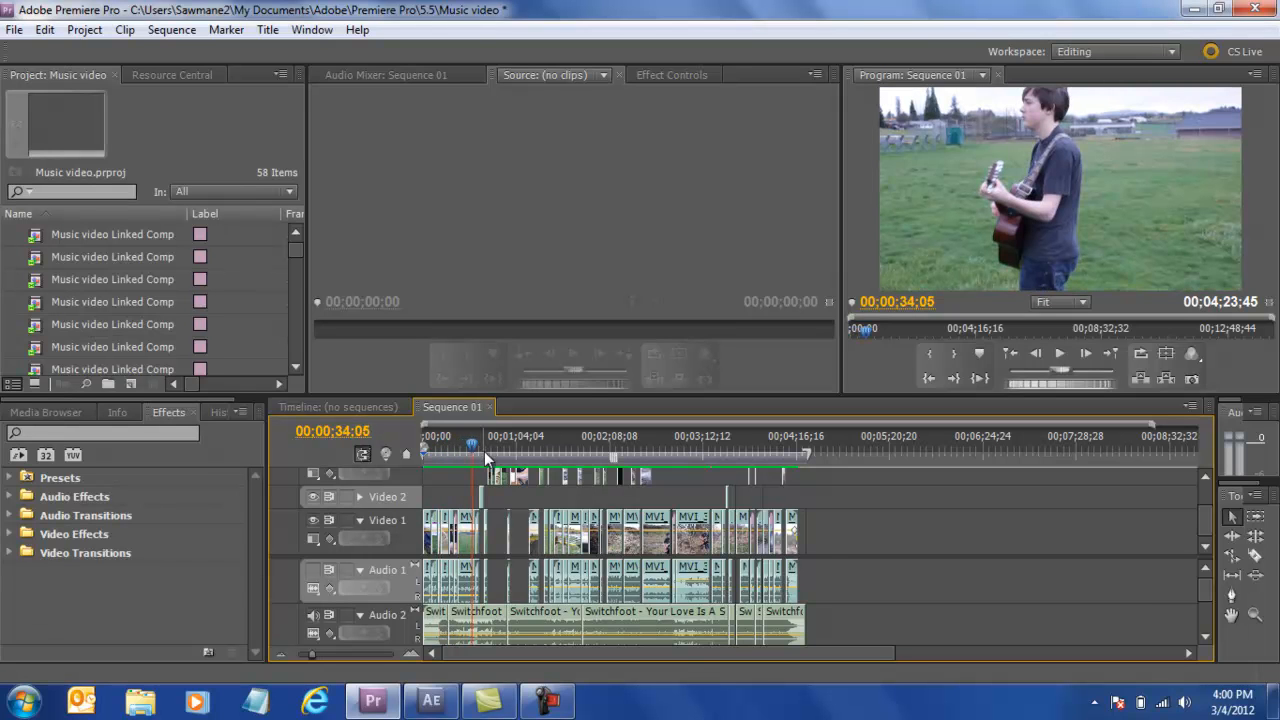
mouse_move(472, 440)
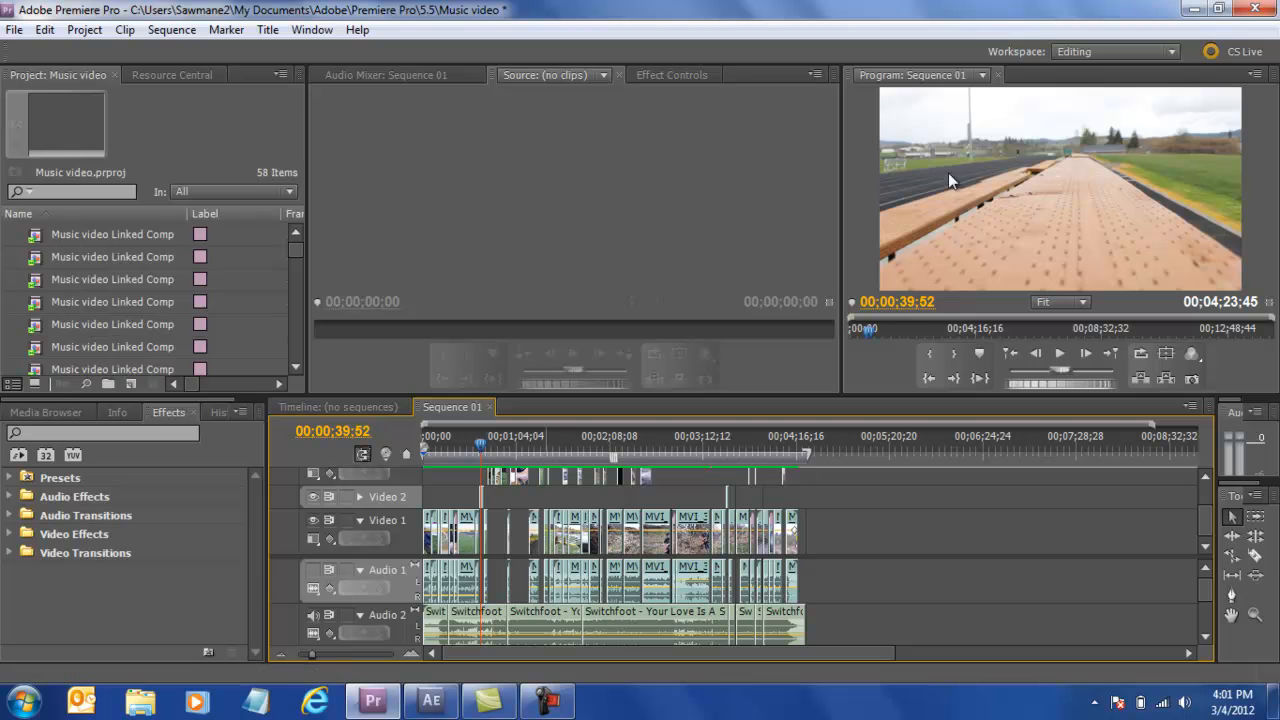
mouse_move(1044, 244)
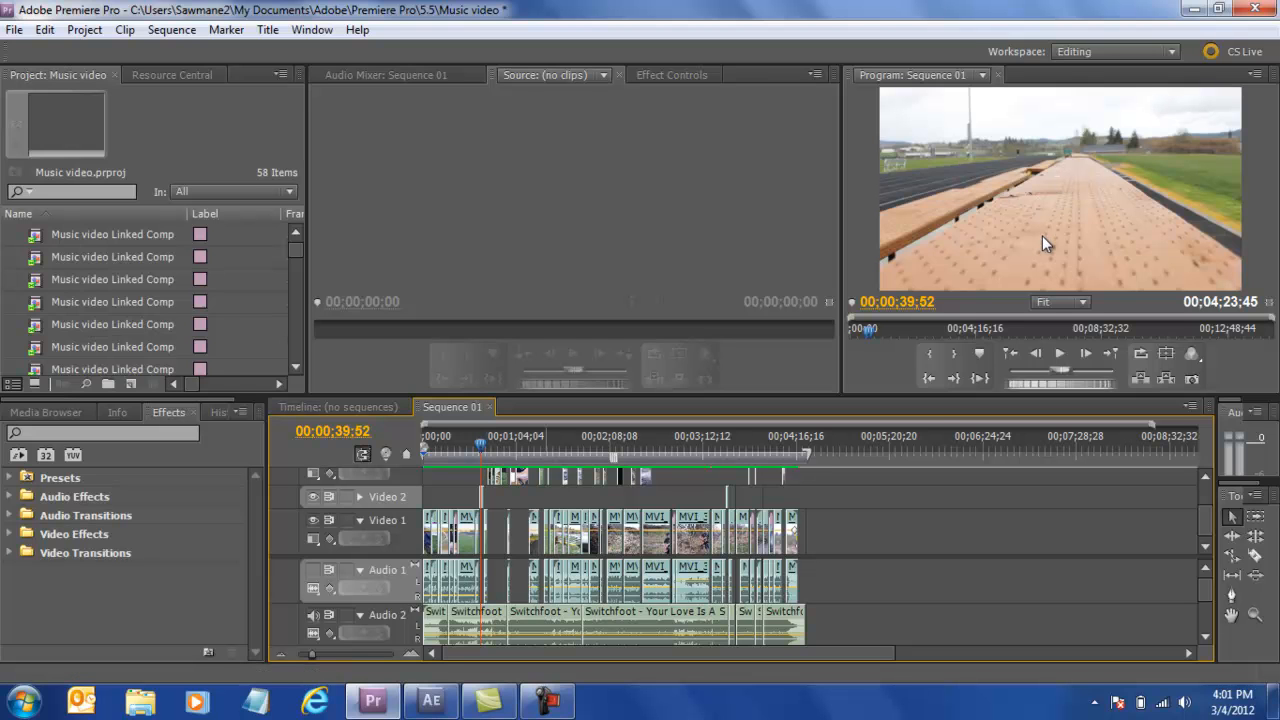
mouse_move(1050, 244)
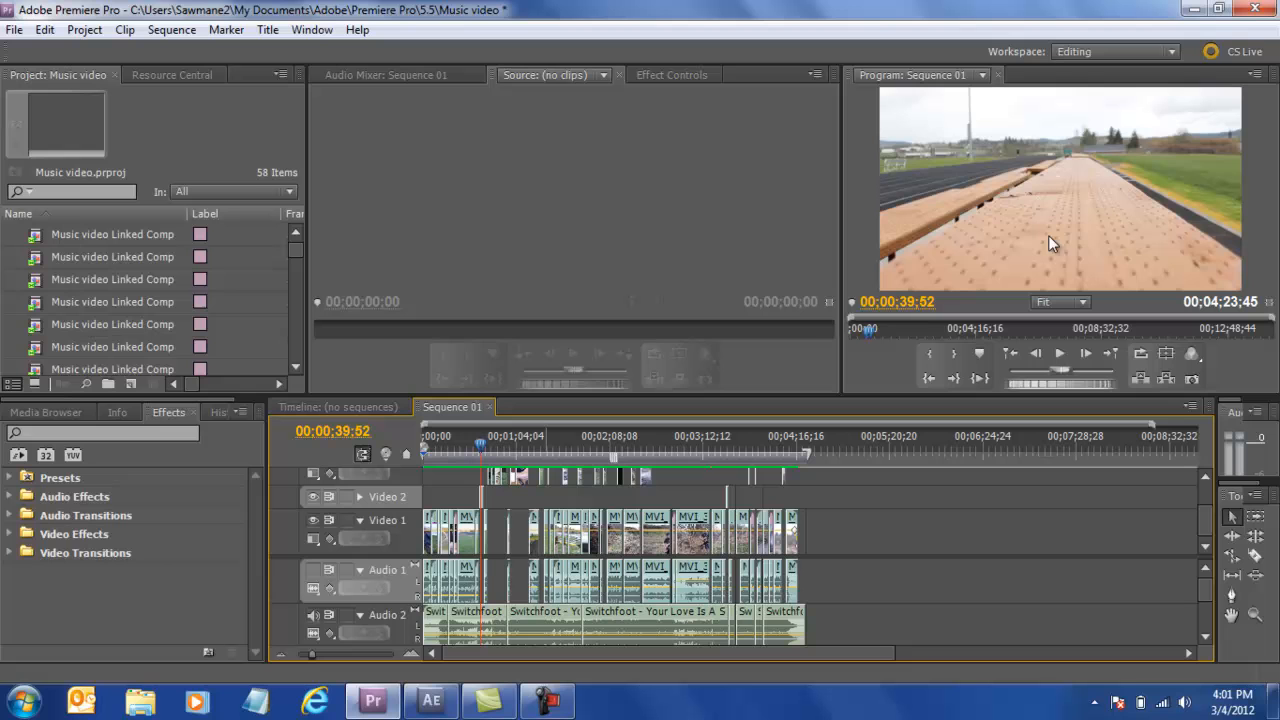
mouse_move(782, 430)
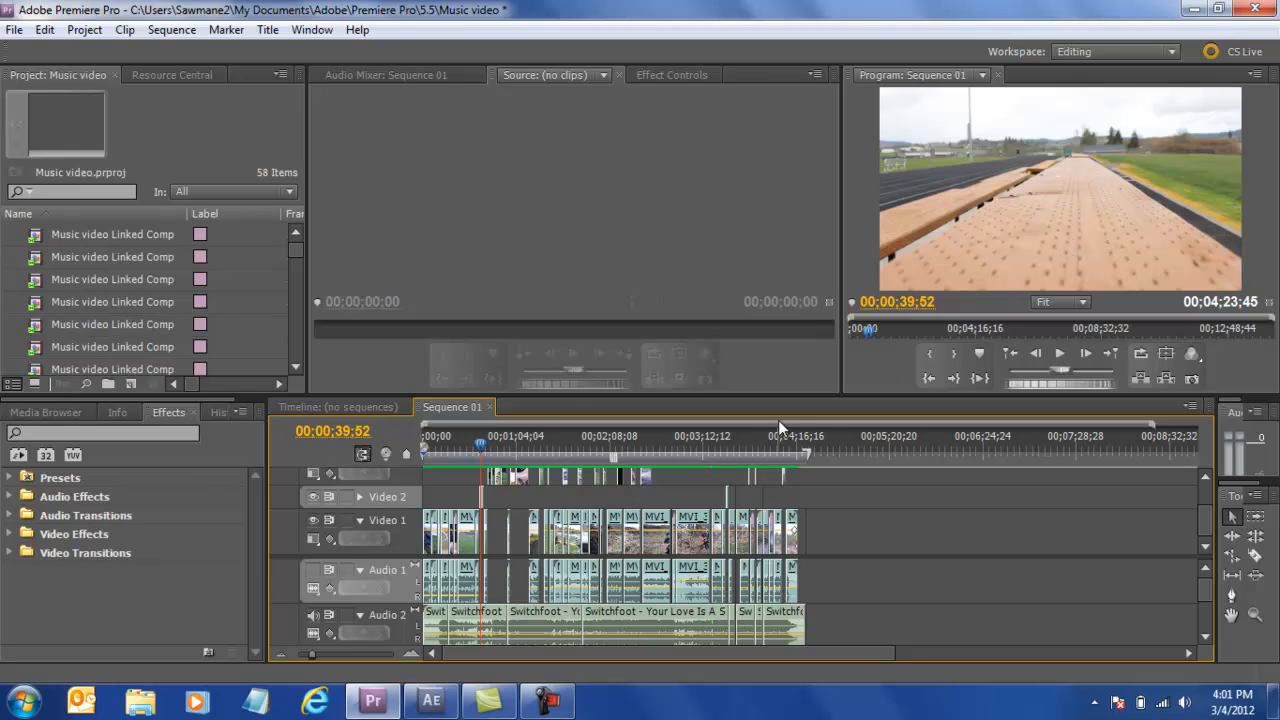
mouse_move(528, 472)
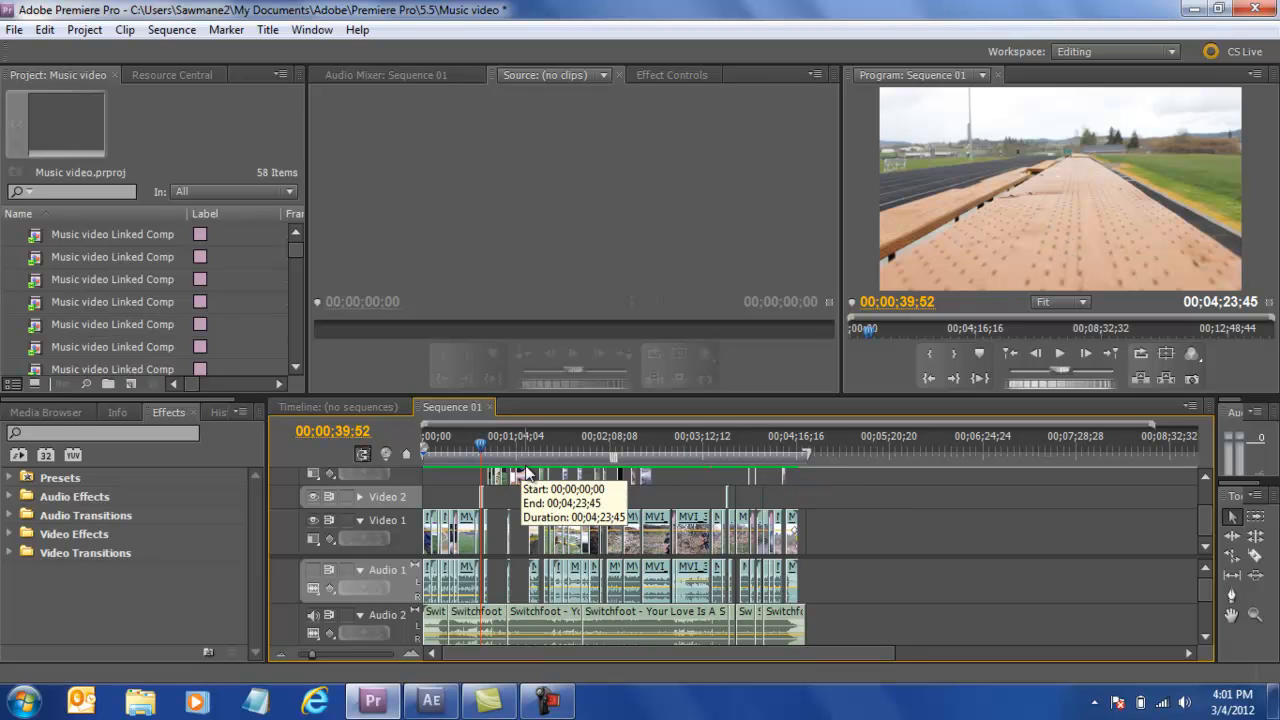
Step: Move the sequence playhead to the dry-branches shot at 00;03;46;07
left_click(776, 452)
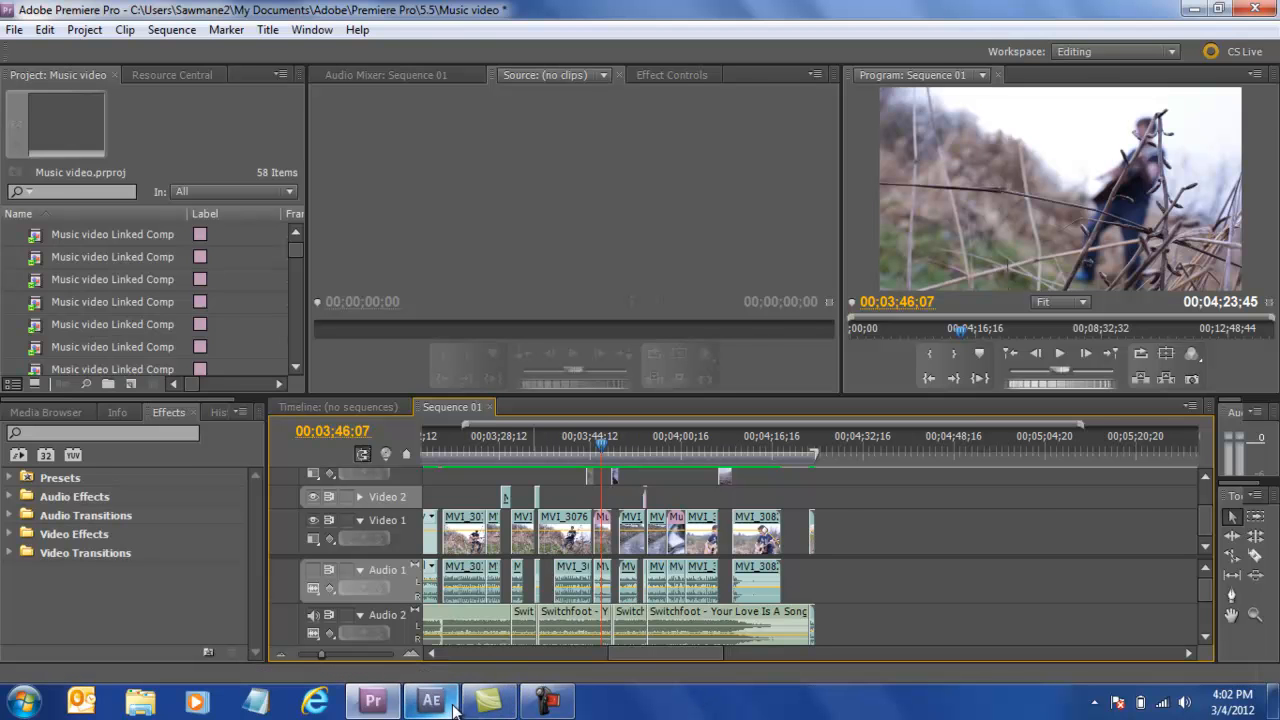
Step: Select the branches clip on Video 1 and bring up its context menu
left_click(430, 700)
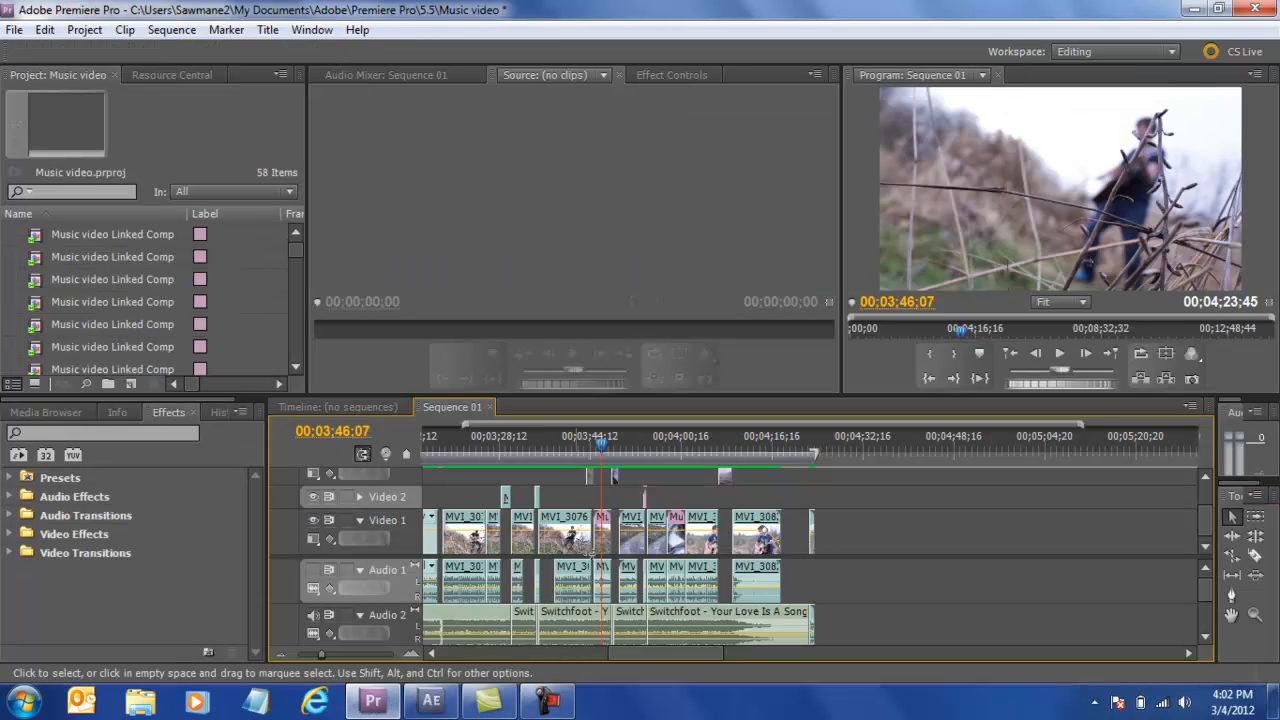
right_click(600, 530)
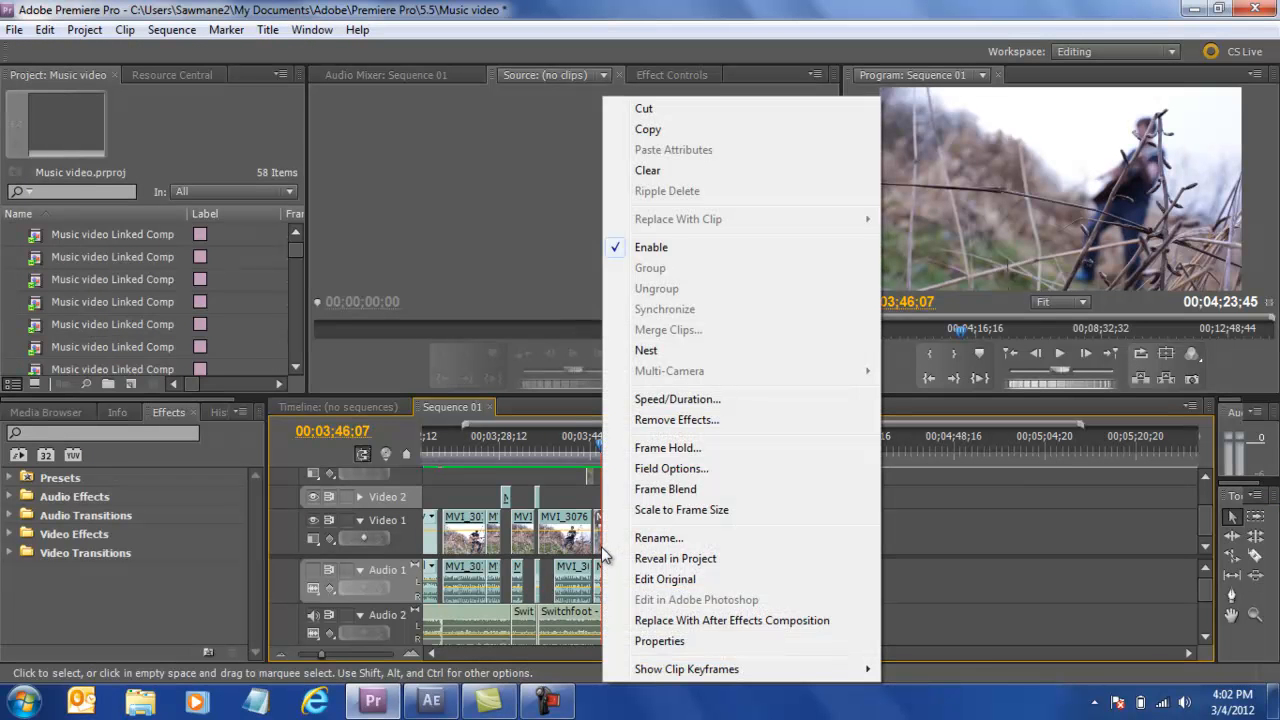
mouse_move(676, 558)
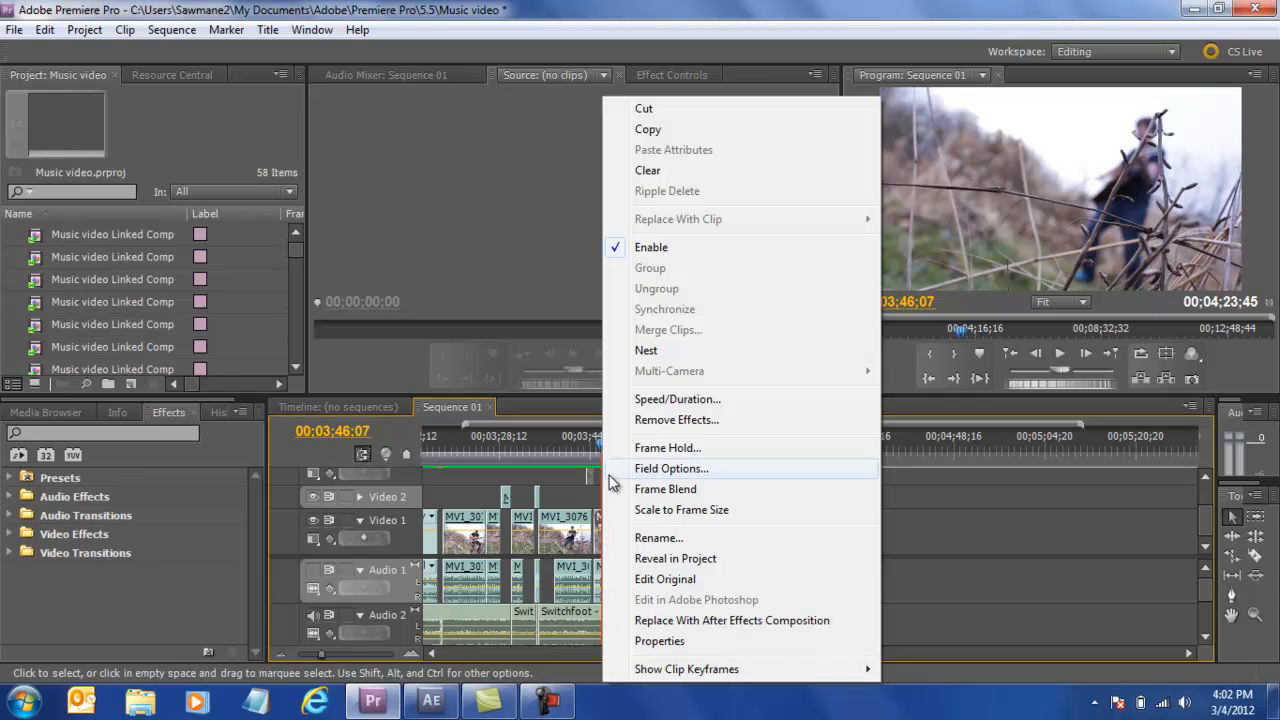
mouse_move(752, 620)
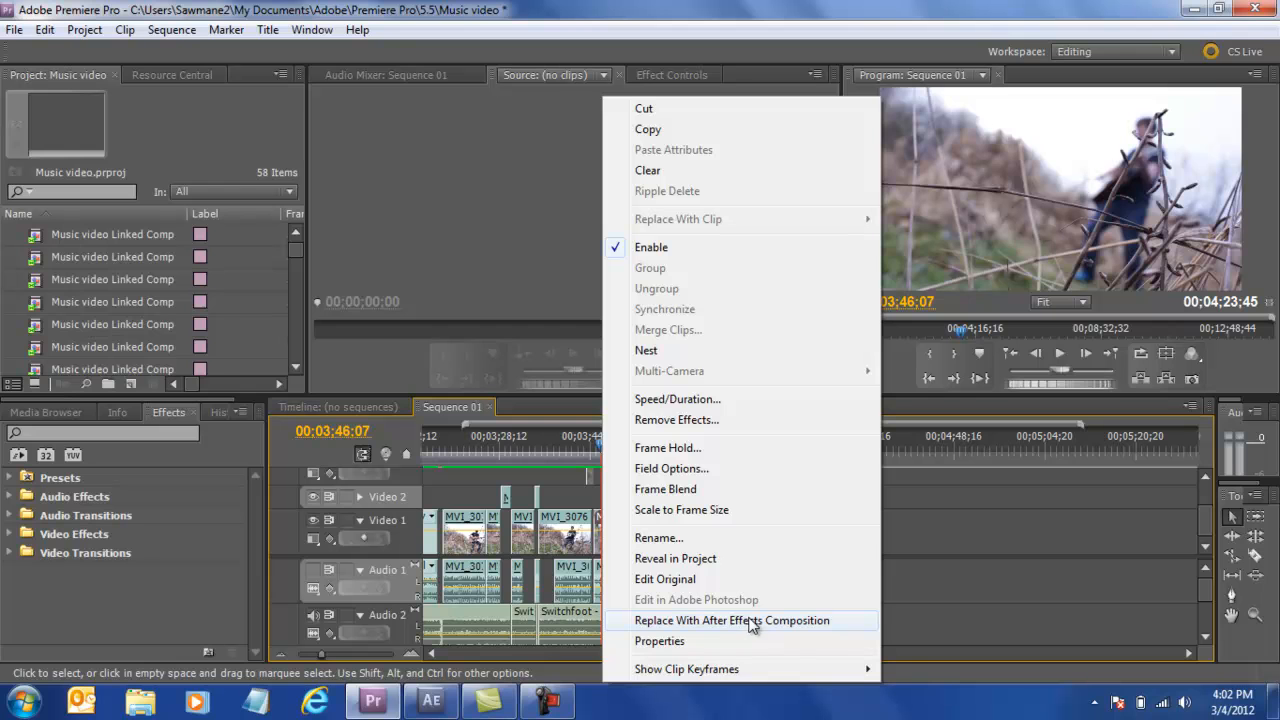
Step: Open Music video Linked Comp 02 with the MVI_3076.MOV footage in After Effects
left_click(732, 620)
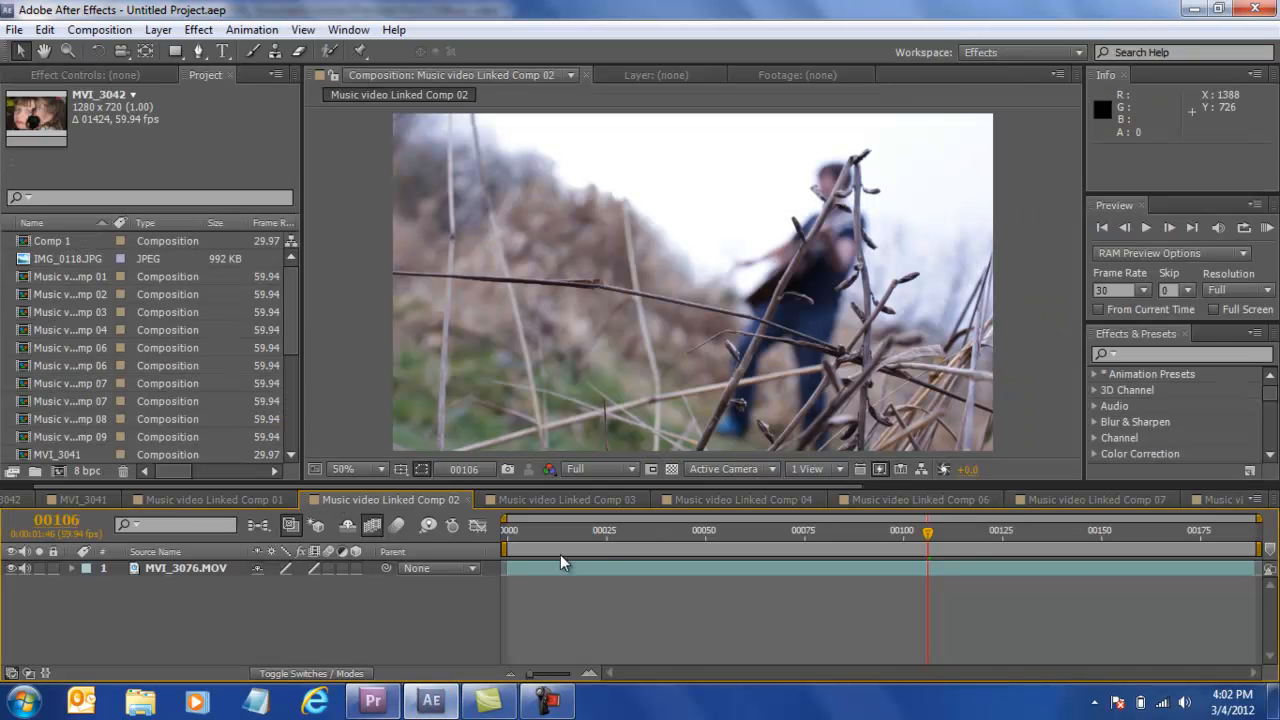
mouse_move(936, 548)
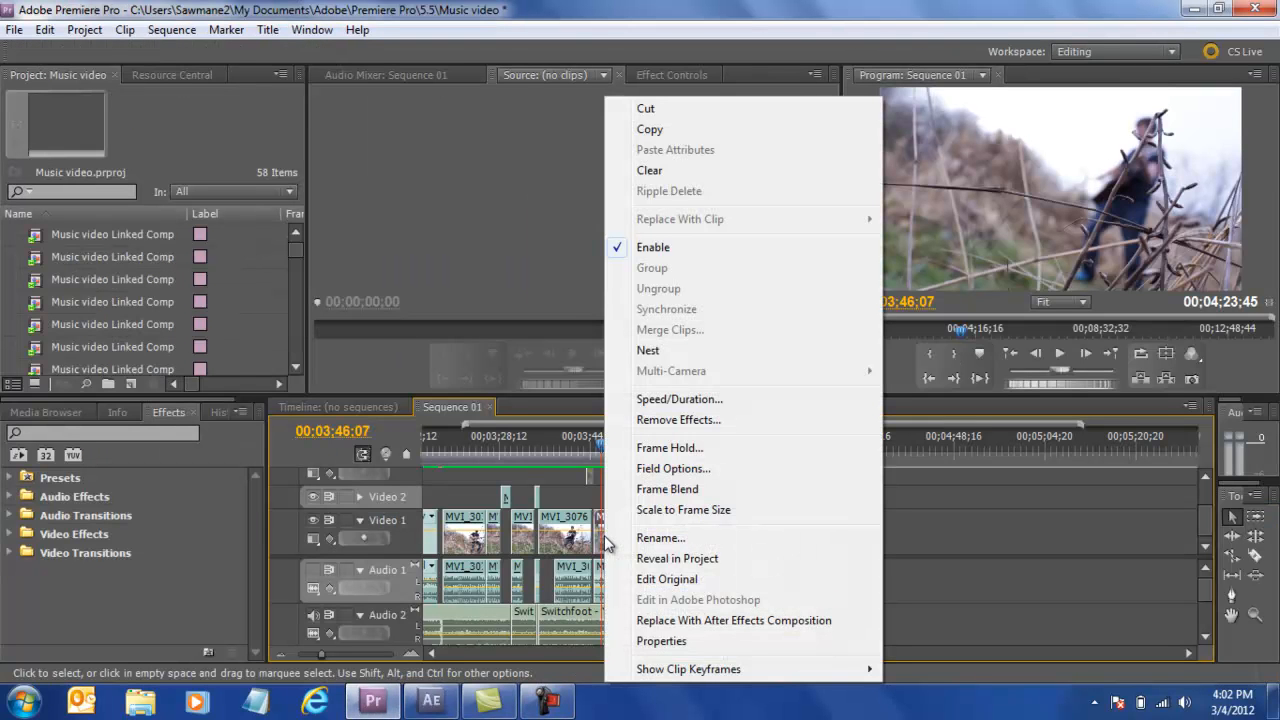
mouse_move(680, 400)
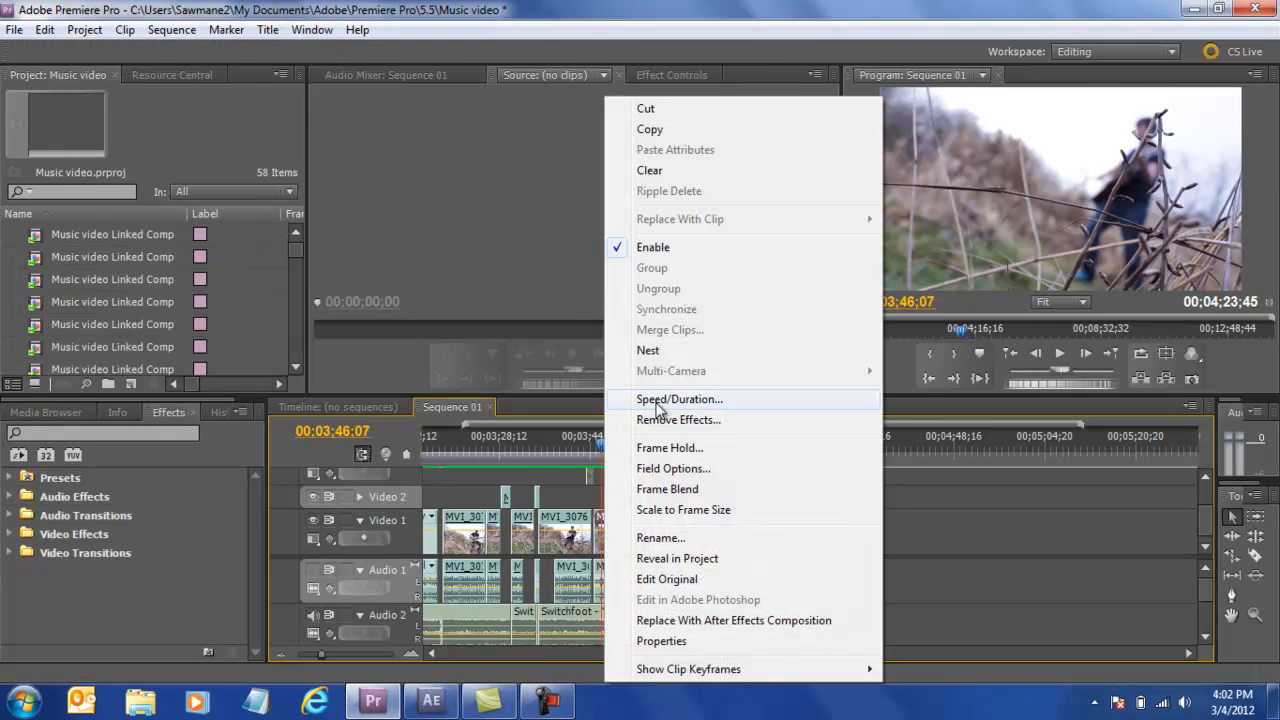
Step: Review the branches clip's Speed/Duration settings and dismiss them unchanged
left_click(678, 400)
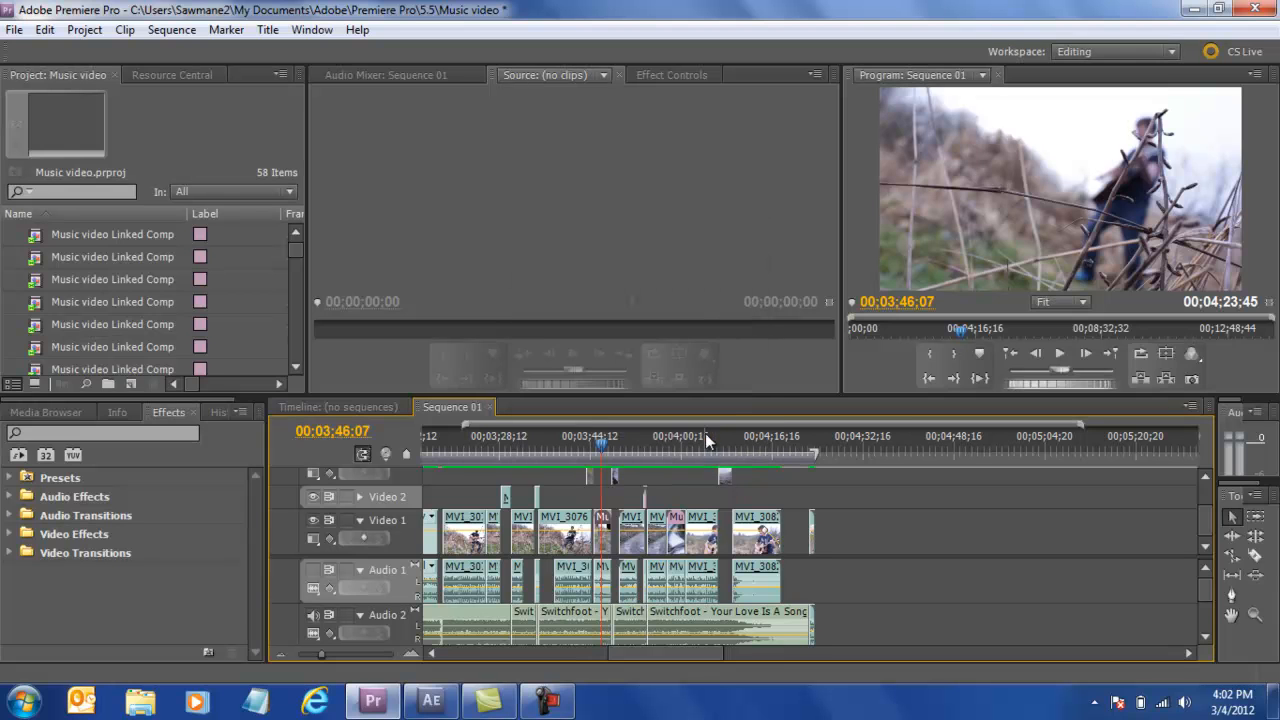
mouse_move(912, 468)
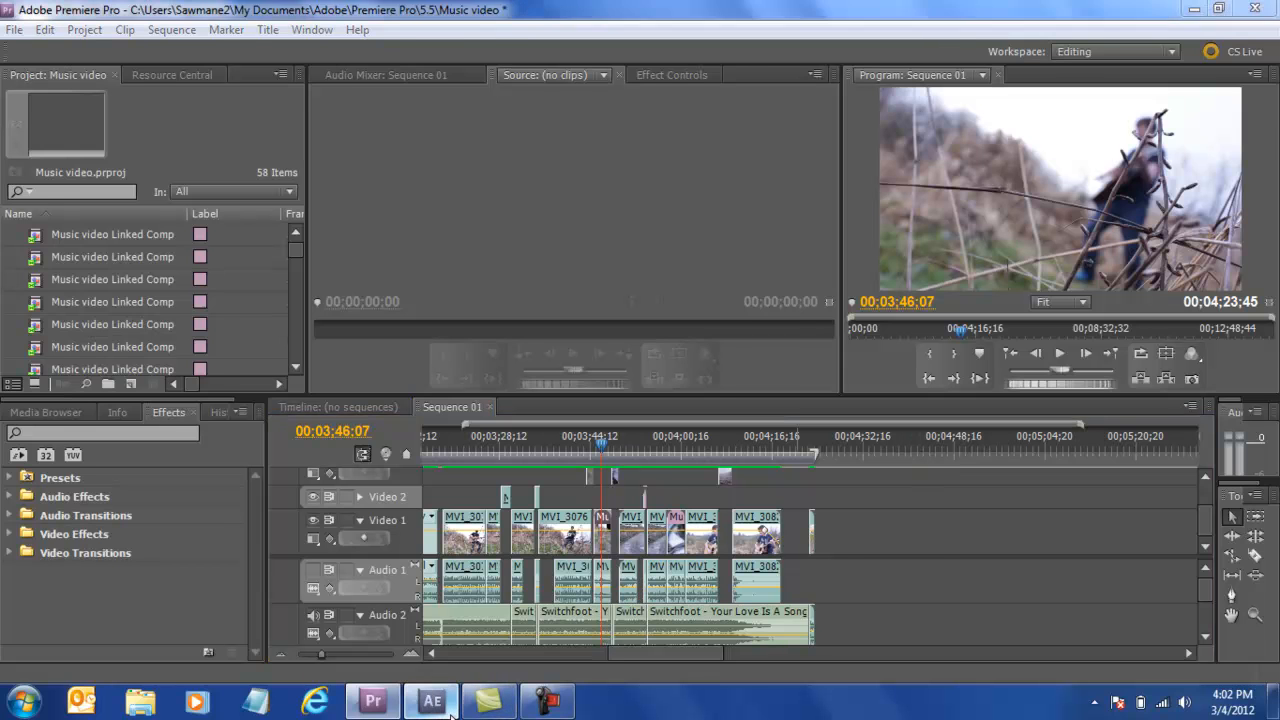
Step: Set Comp 02 preview to Half resolution and step back to about frame 42 of the branches shot
left_click(432, 700)
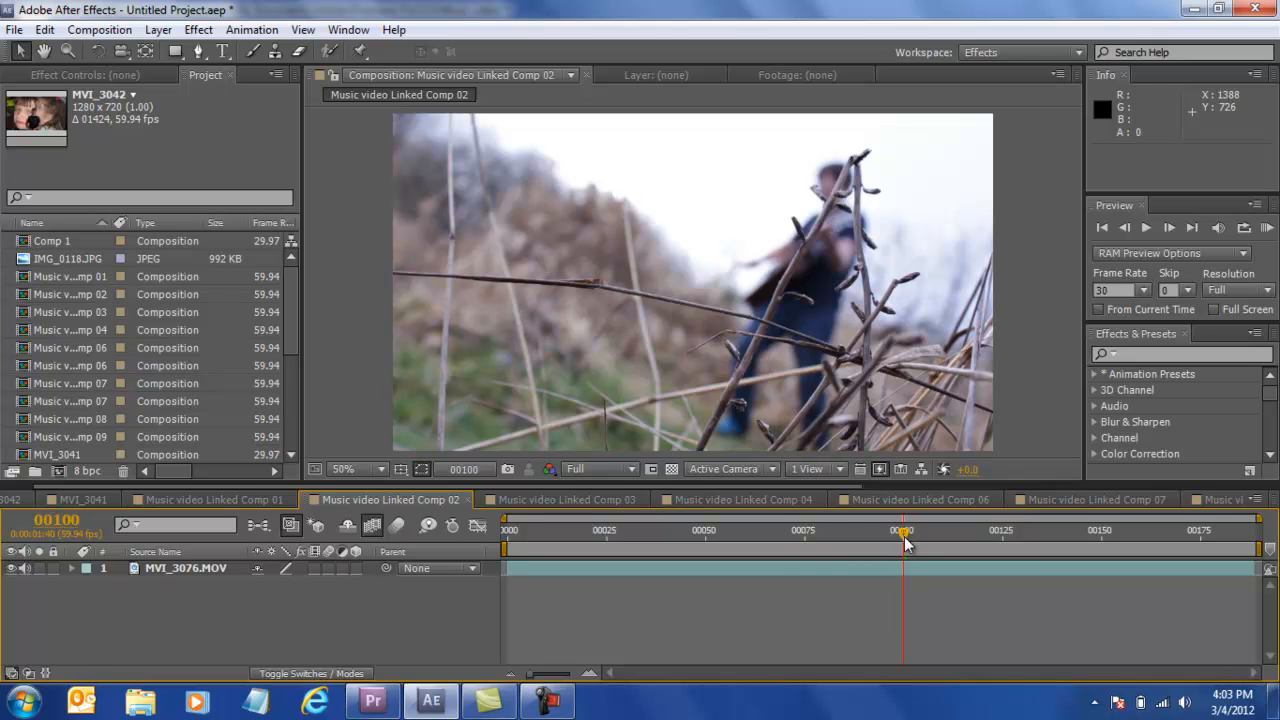
left_click_drag(904, 548, 864, 548)
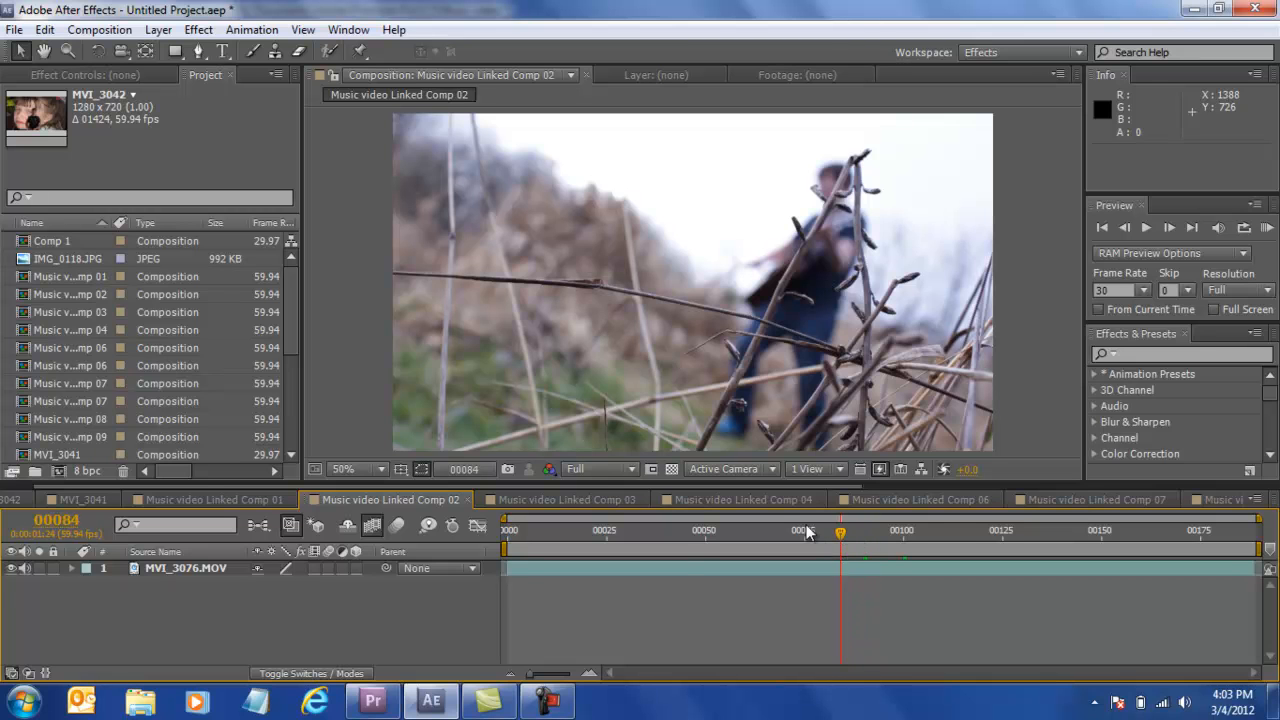
left_click(600, 468)
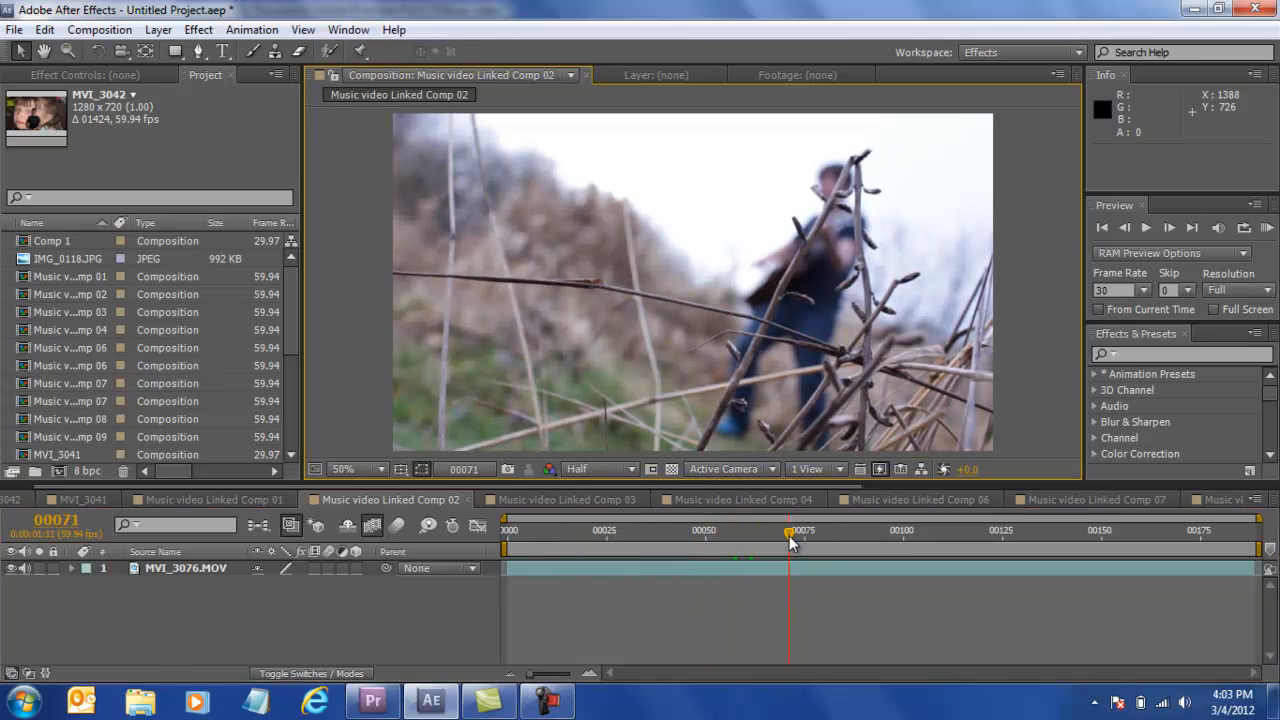
left_click_drag(790, 540, 778, 540)
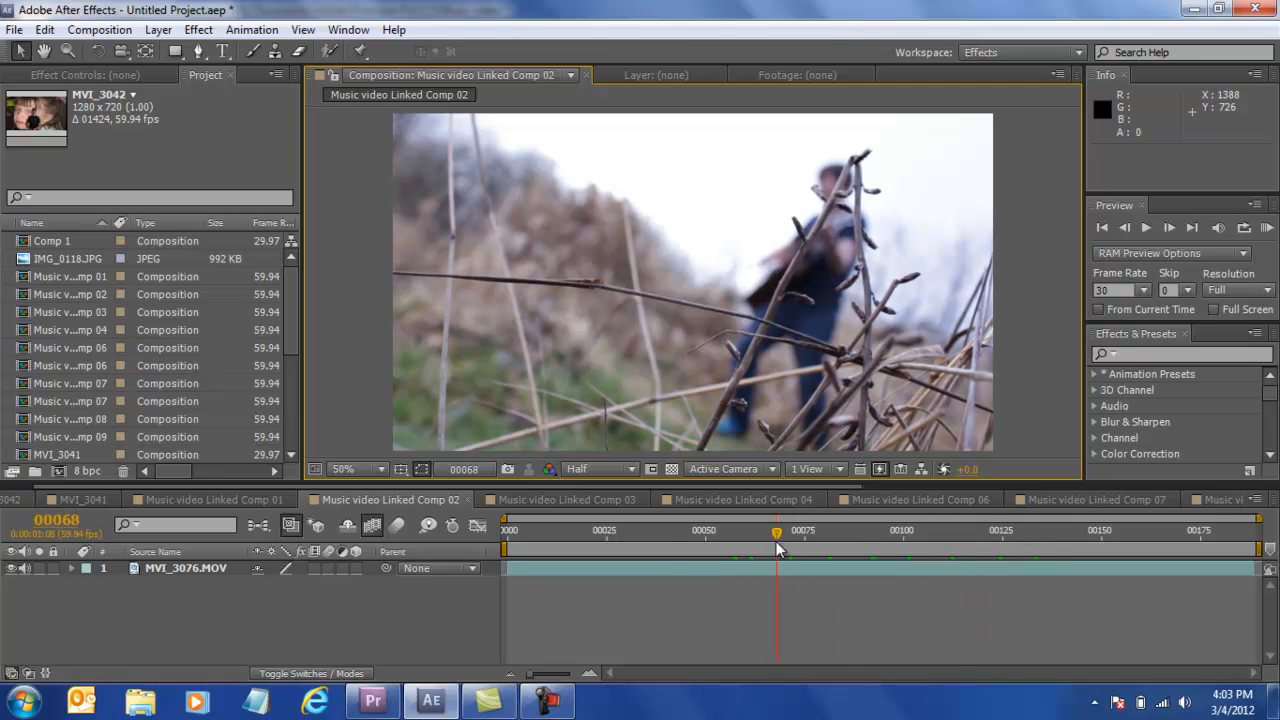
left_click(670, 548)
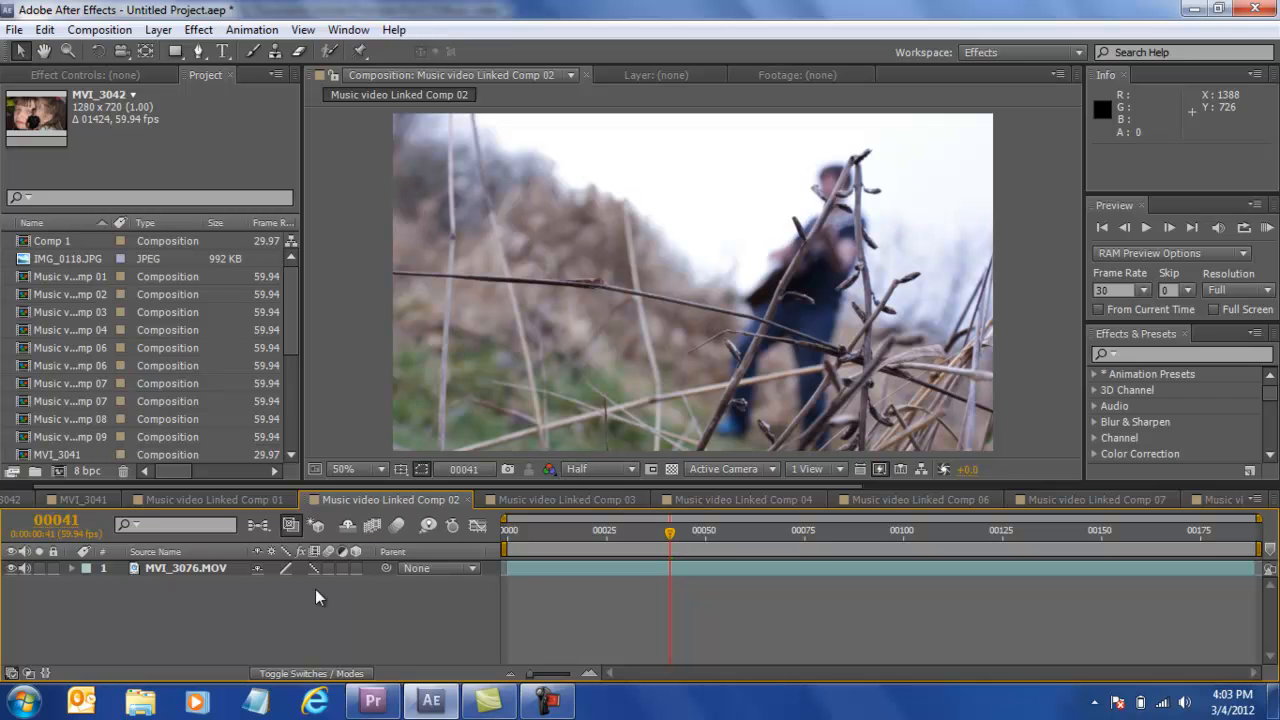
mouse_move(318, 578)
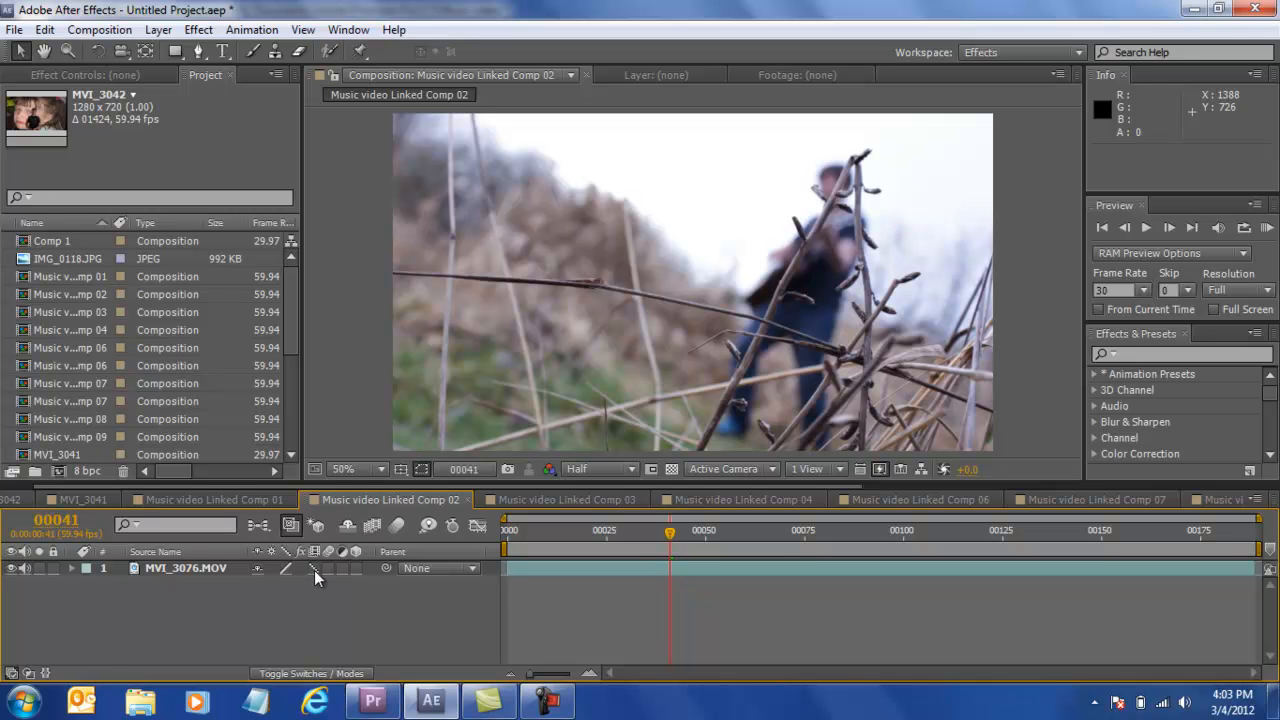
mouse_move(312, 584)
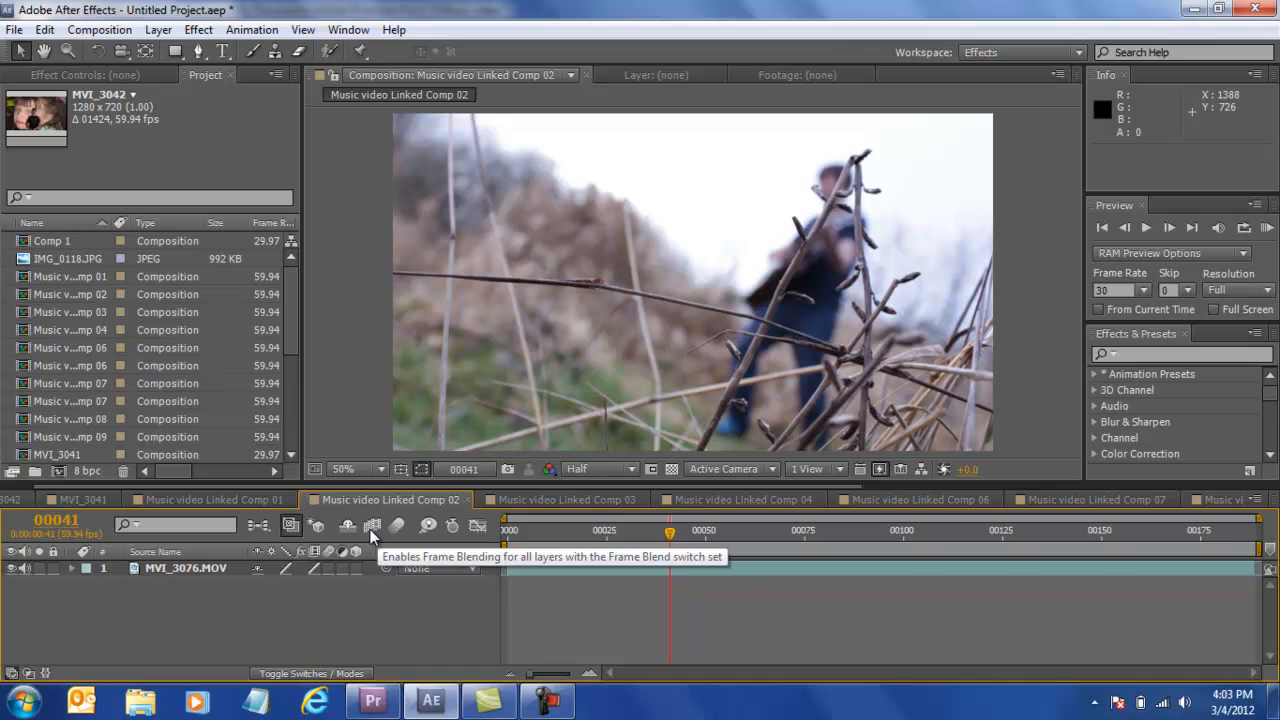
mouse_move(644, 544)
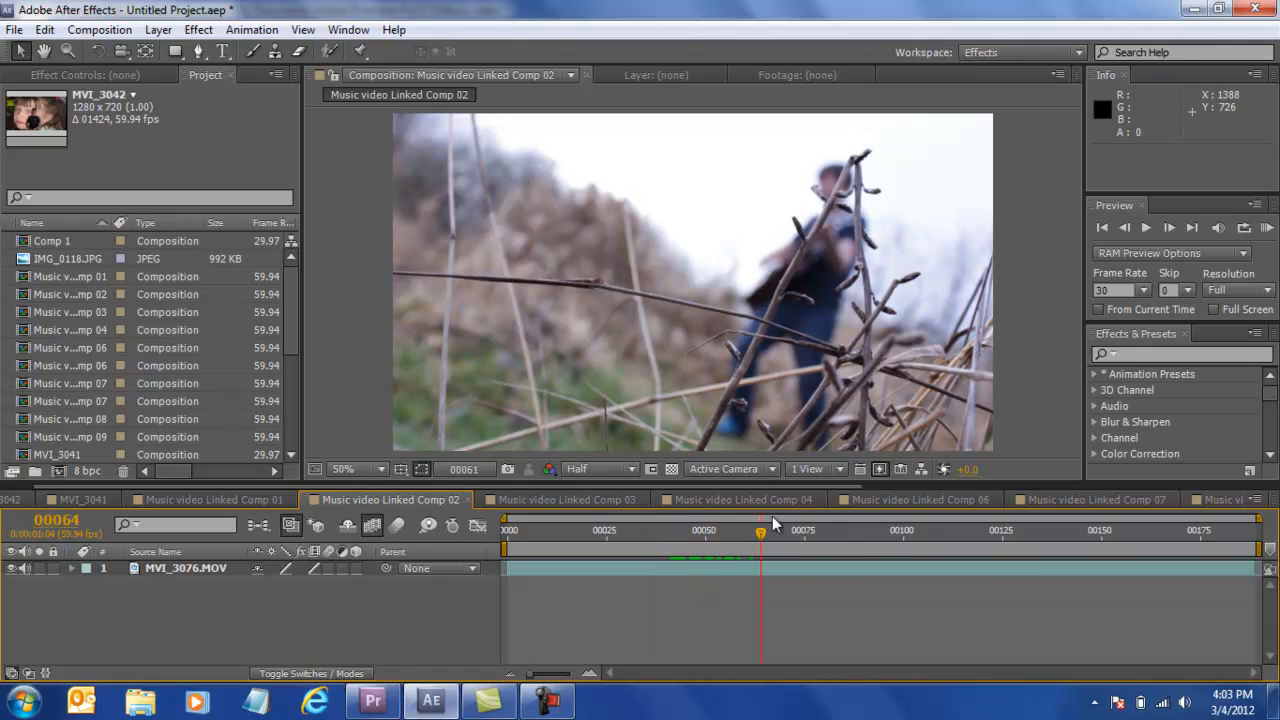
Step: Scrub the frame-blended slow-motion shot in Comp 02, then bring Premiere Pro back to the front
left_click_drag(760, 530, 996, 530)
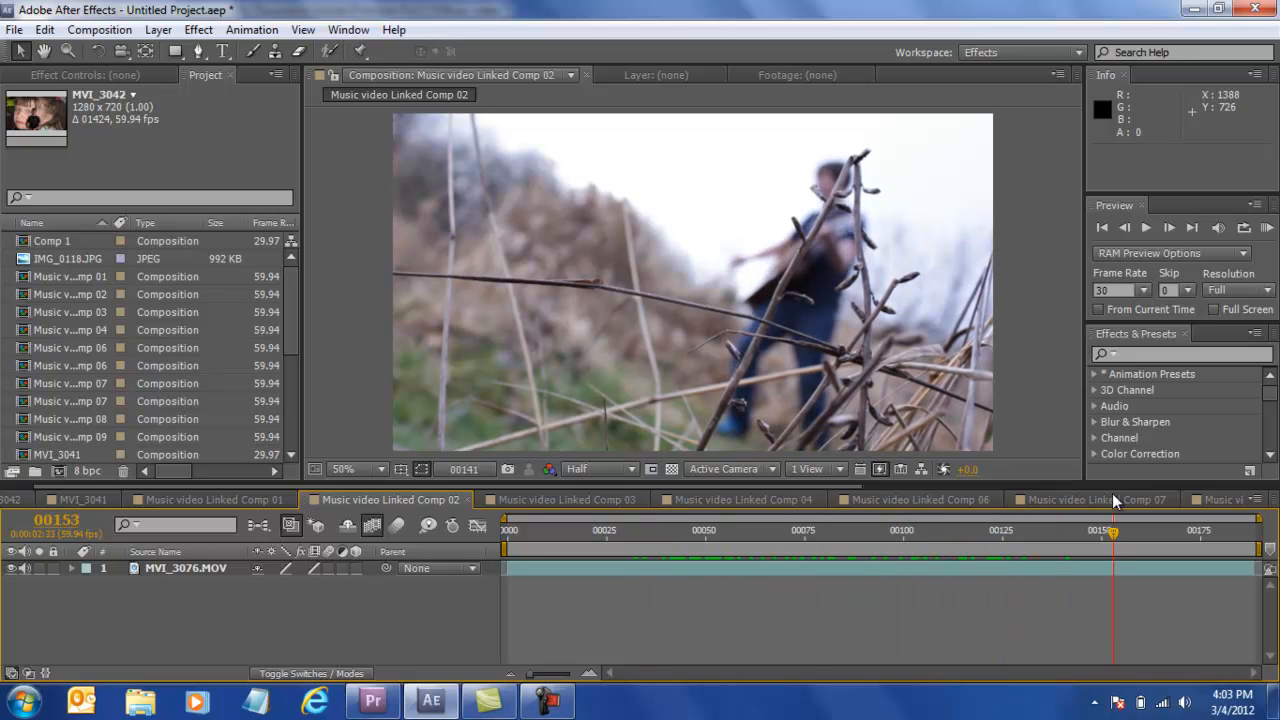
left_click(900, 530)
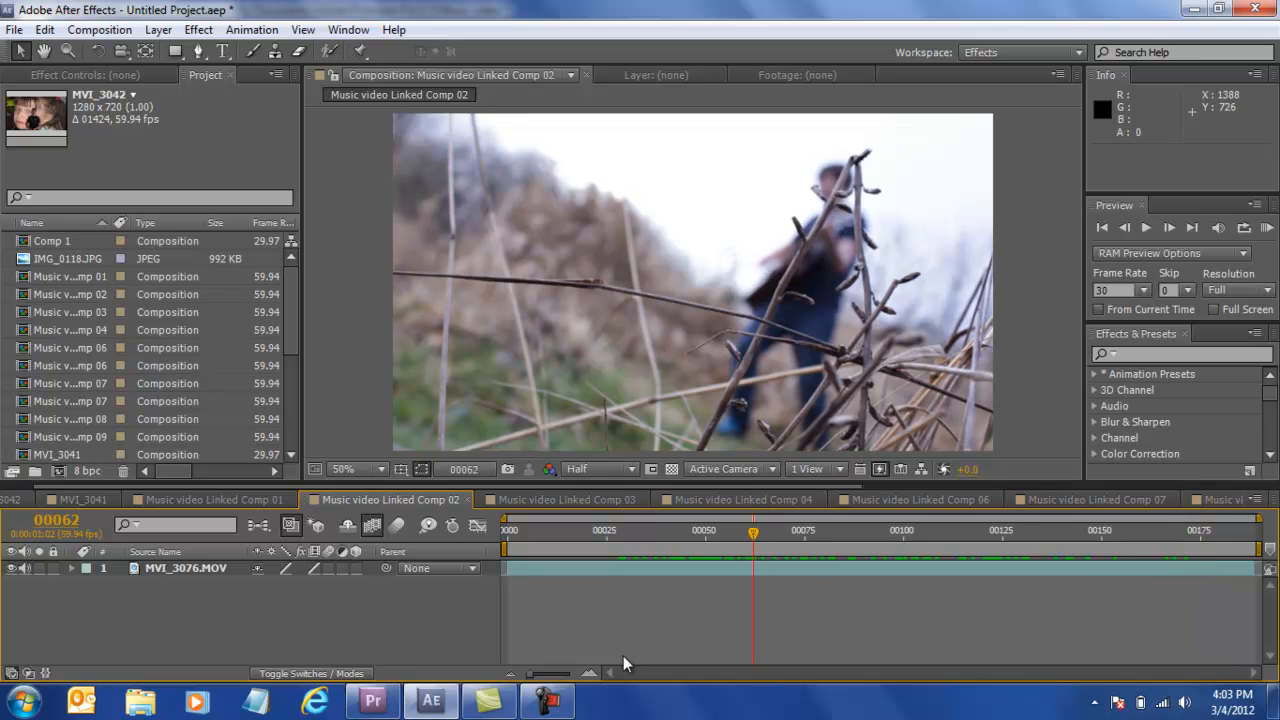
left_click(372, 700)
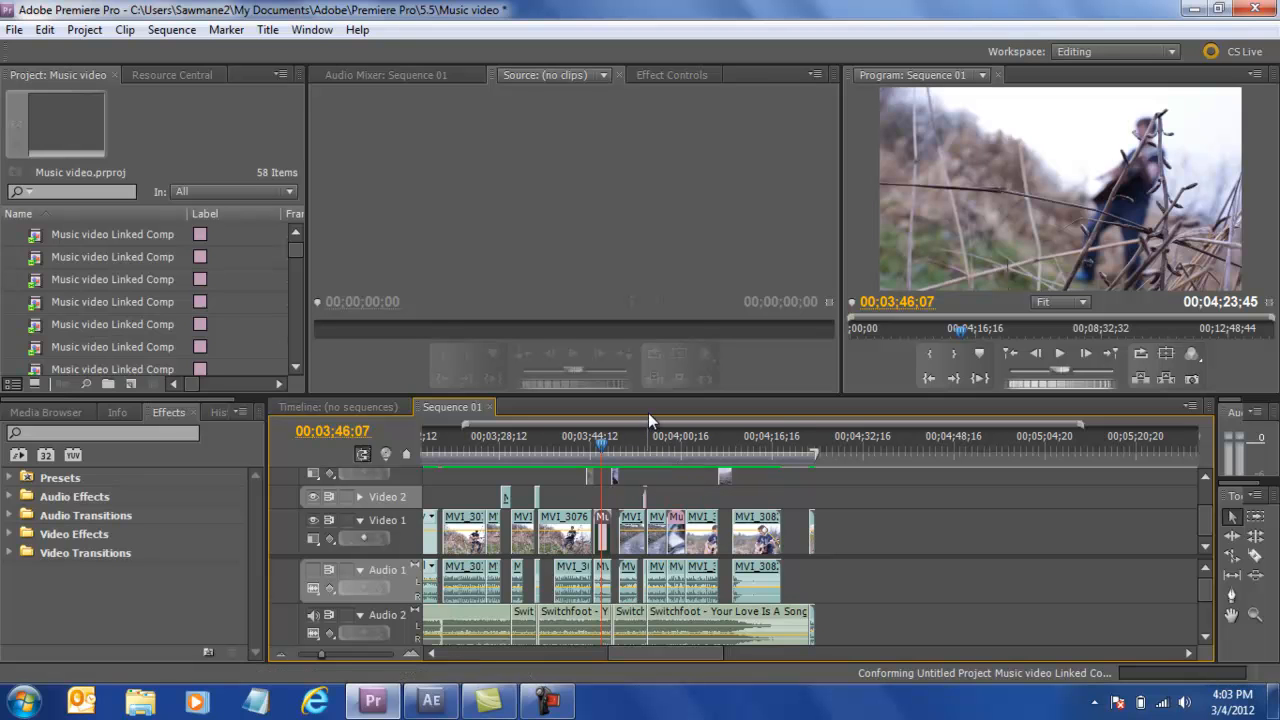
Step: Jump the sequence to the low gravel path shot, then switch back to After Effects
left_click(744, 444)
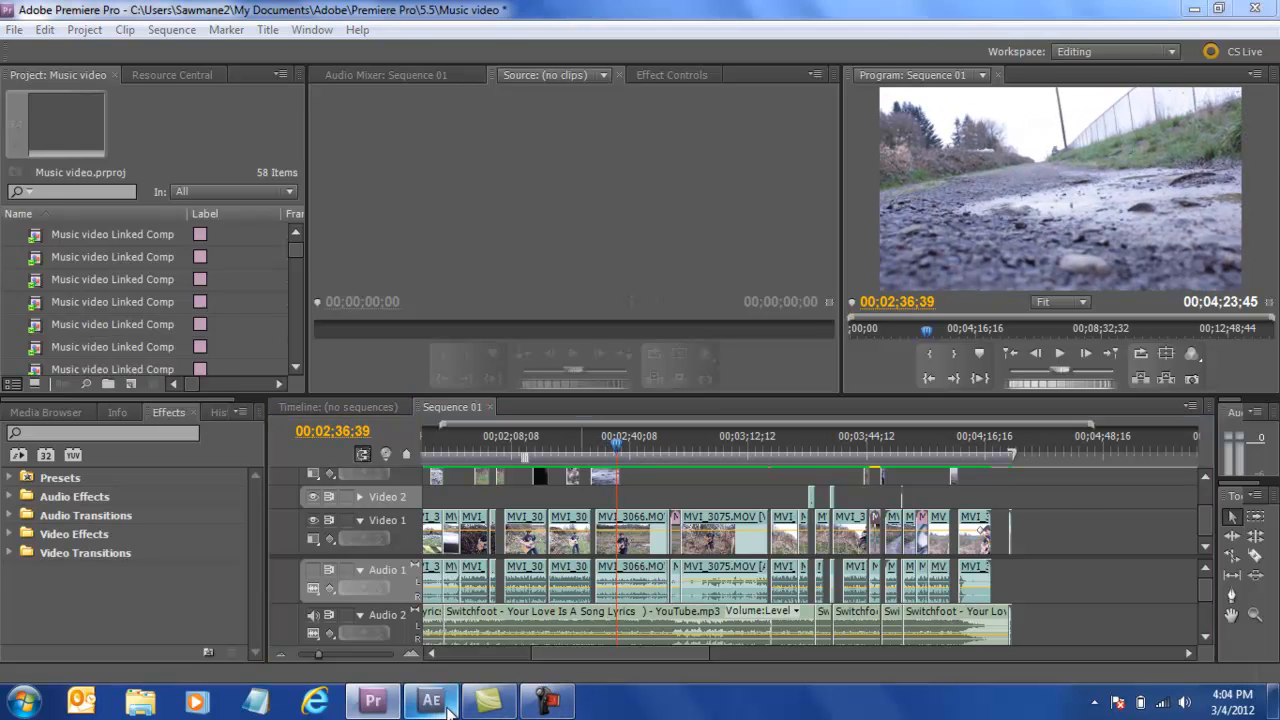
left_click(432, 700)
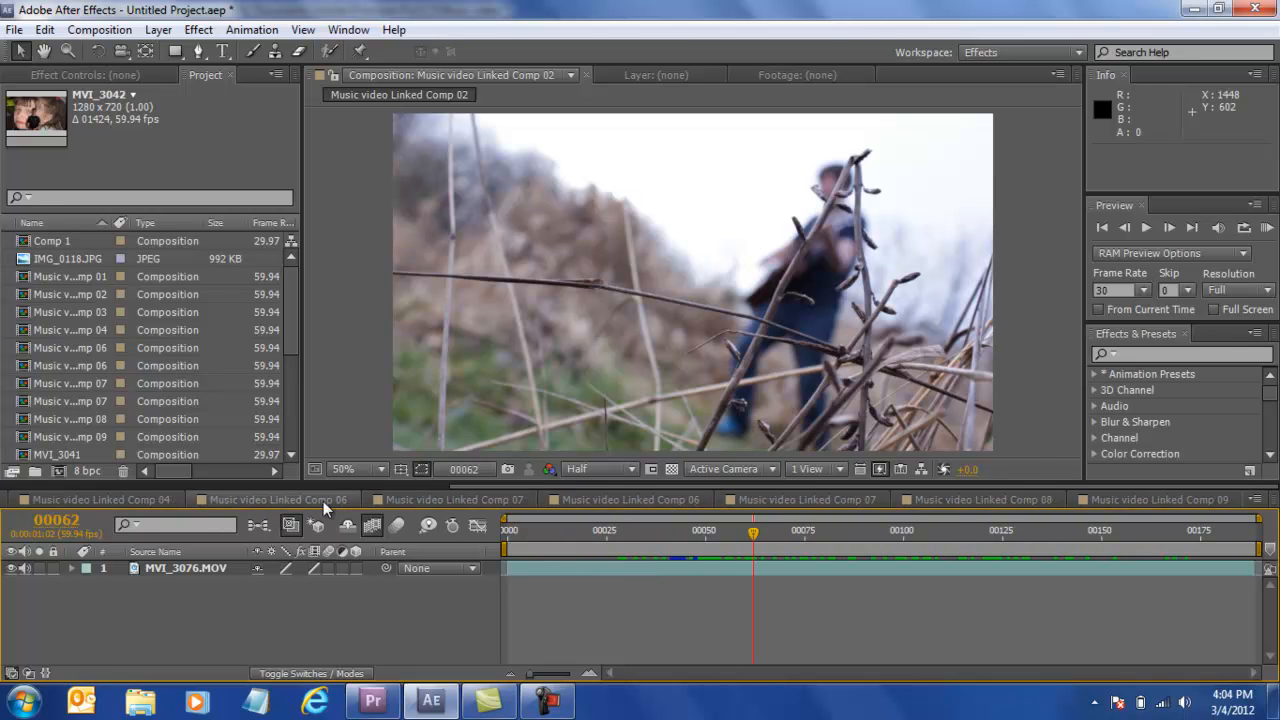
Step: Show Music video Linked Comp 04 (MVI_3081.MOV gravel path) with the Effect Controls panel
left_click(100, 500)
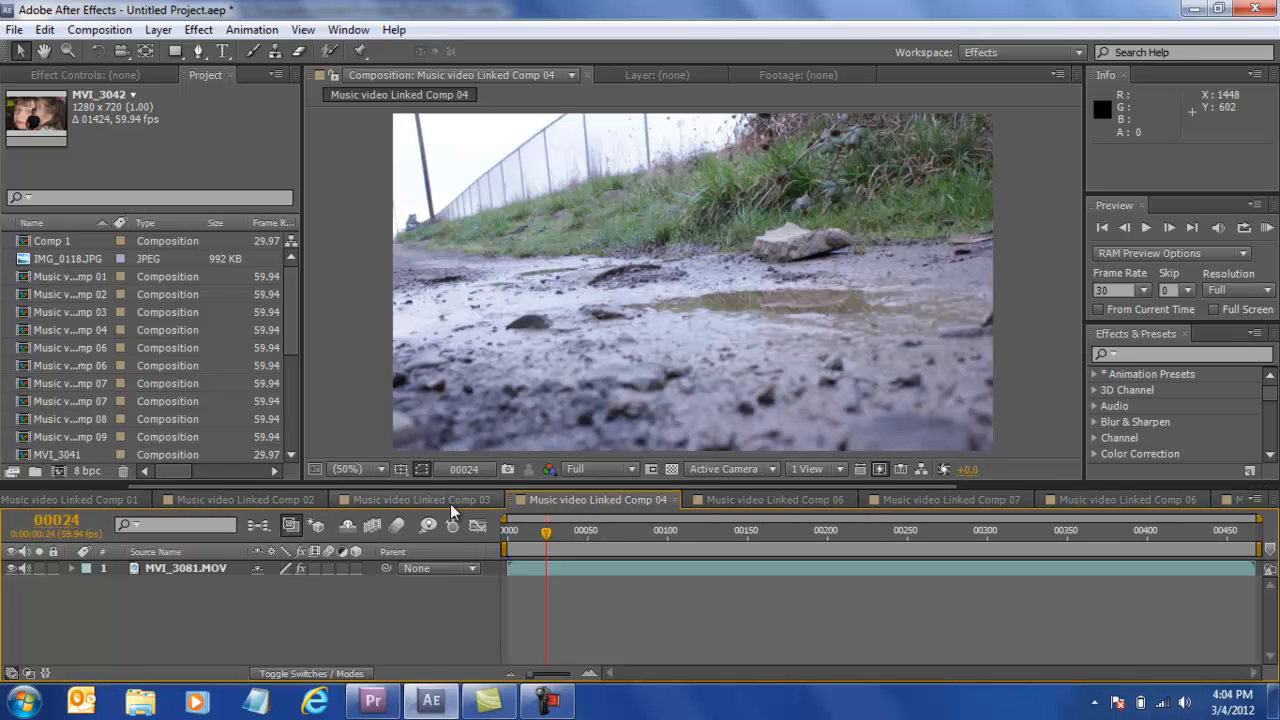
mouse_move(368, 328)
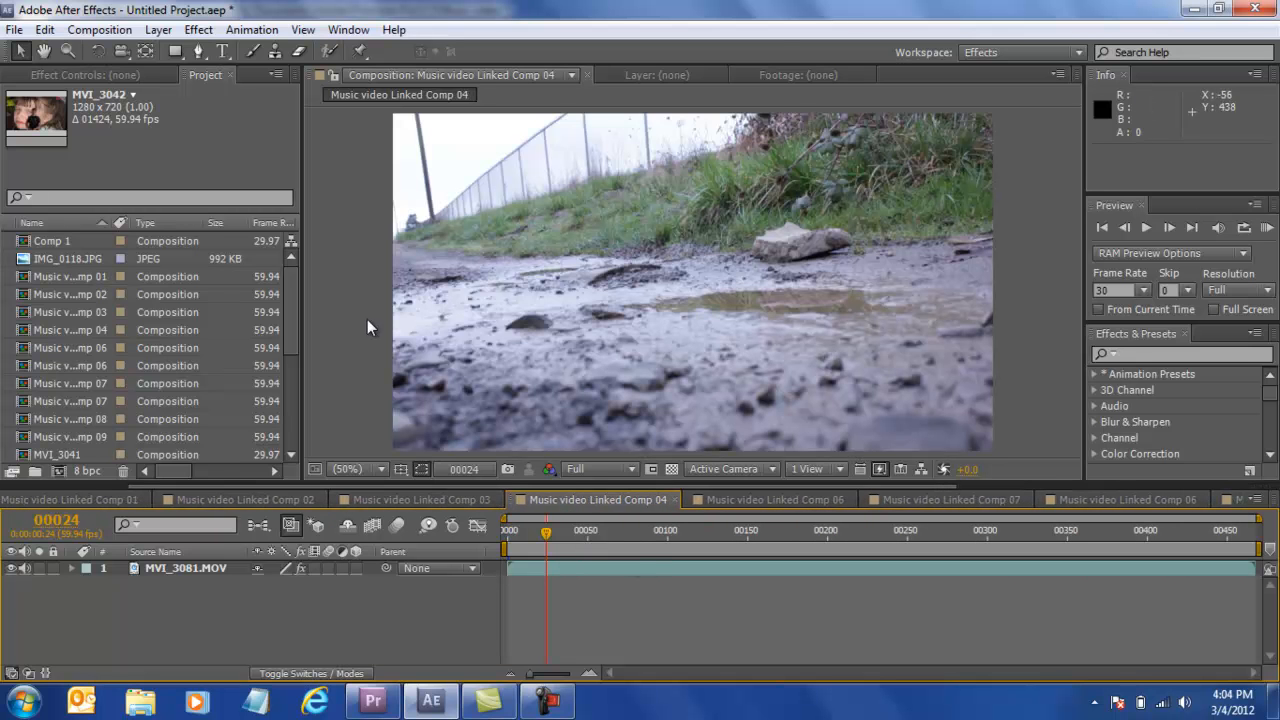
left_click(68, 76)
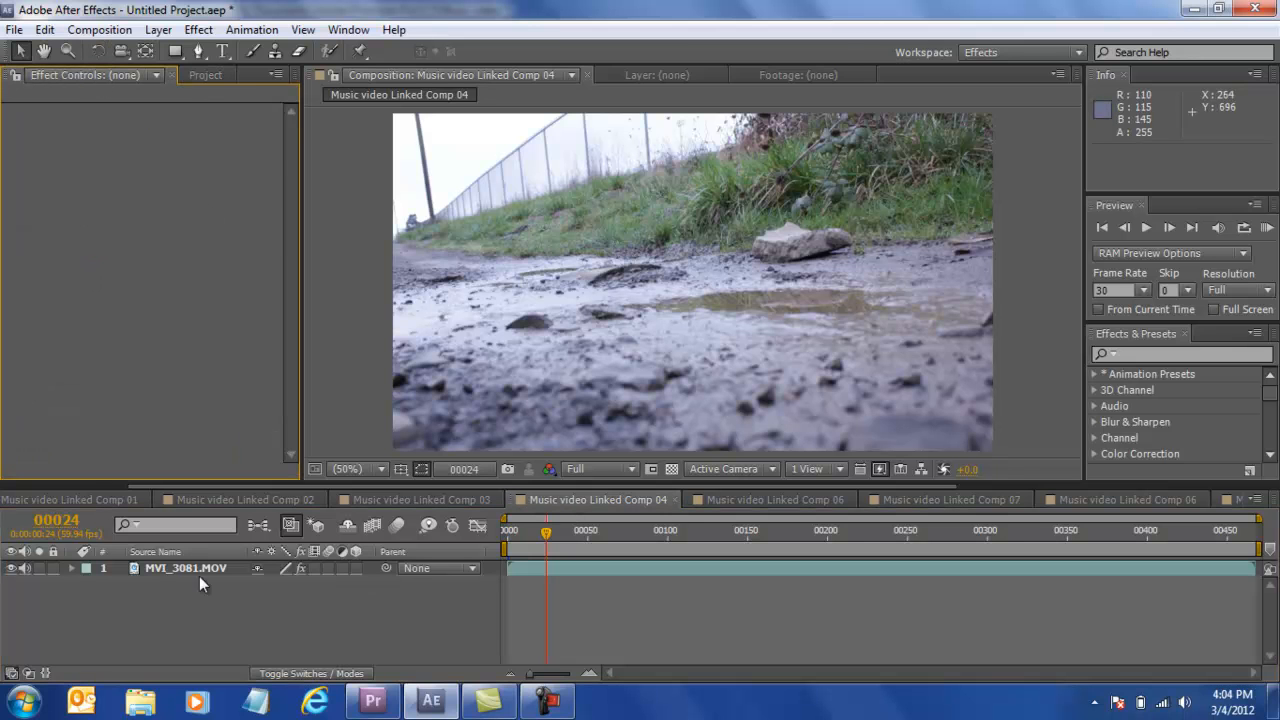
Step: Check MVI_3081's Warp Stabilizer settings, scrub the stabilized shot, then show the rain puddle Comp 06
left_click(184, 568)
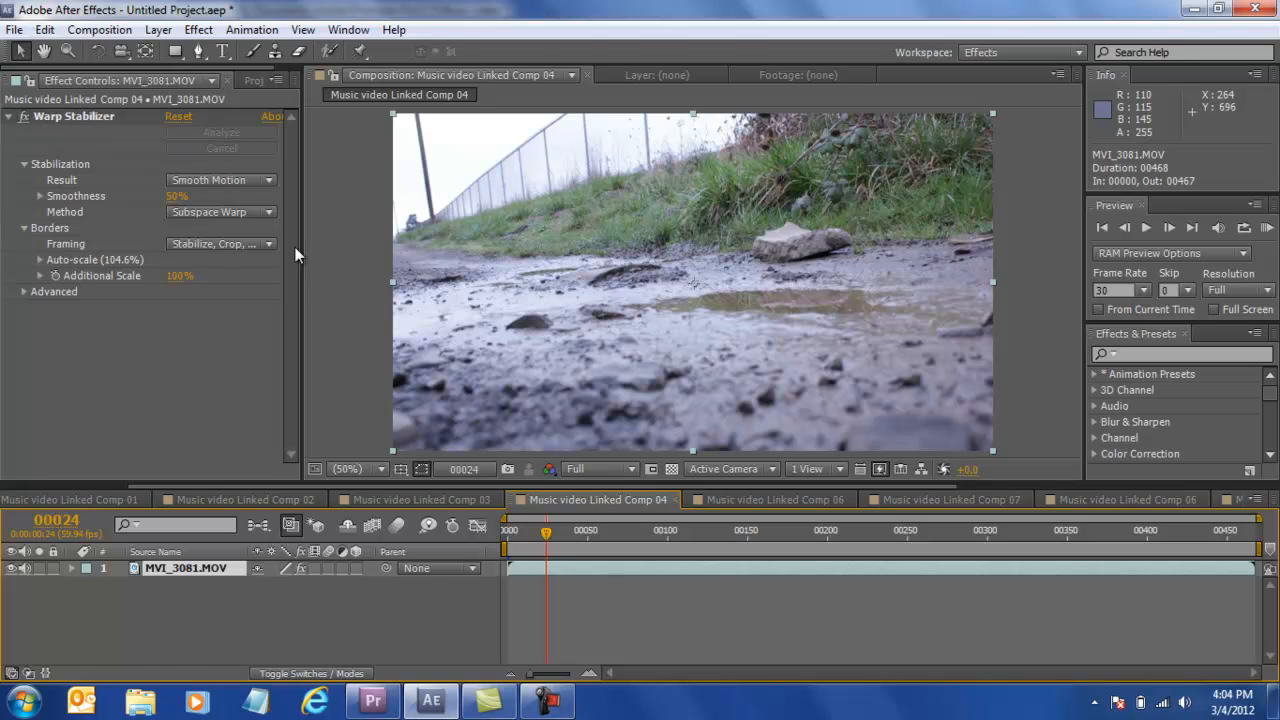
mouse_move(184, 224)
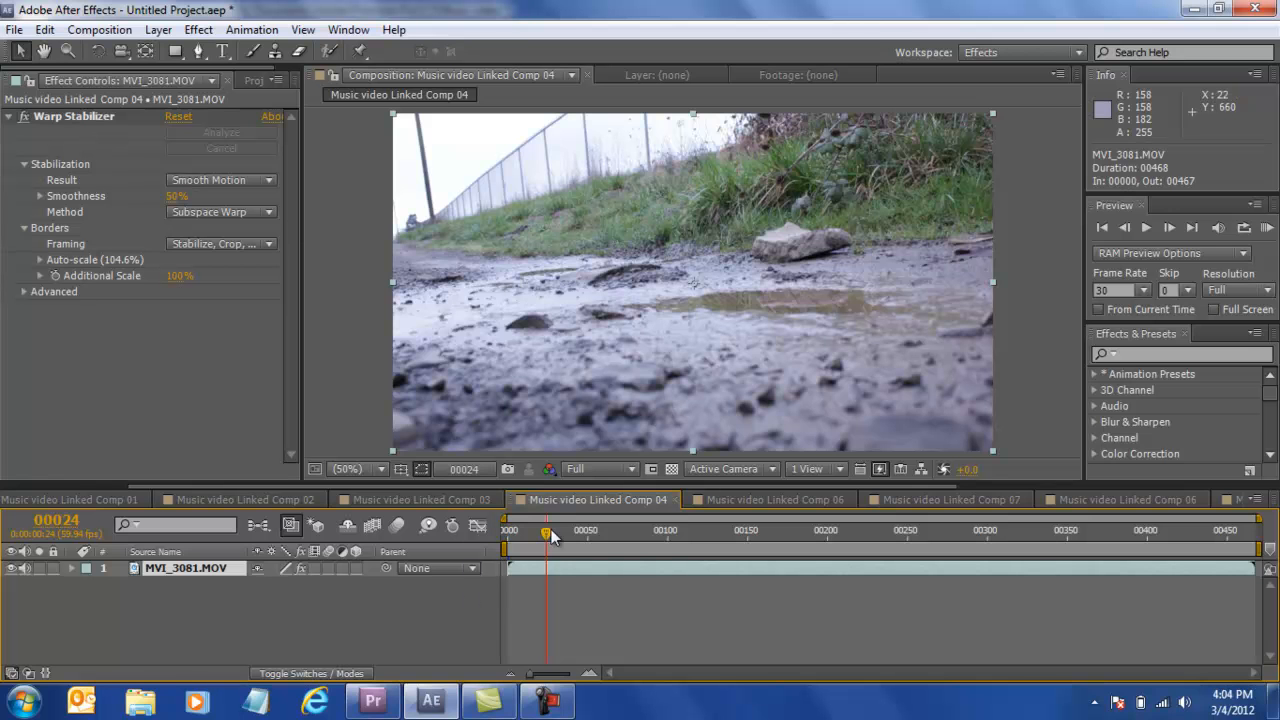
left_click_drag(546, 530, 652, 530)
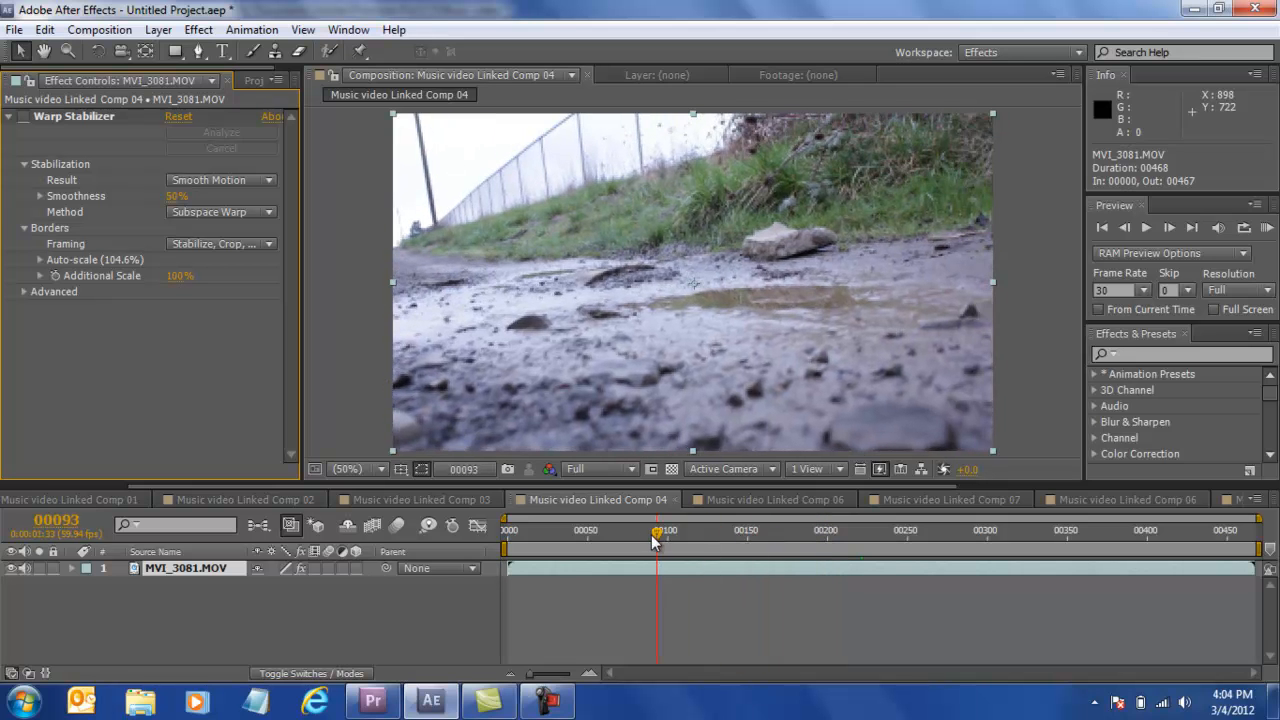
left_click_drag(656, 530, 572, 530)
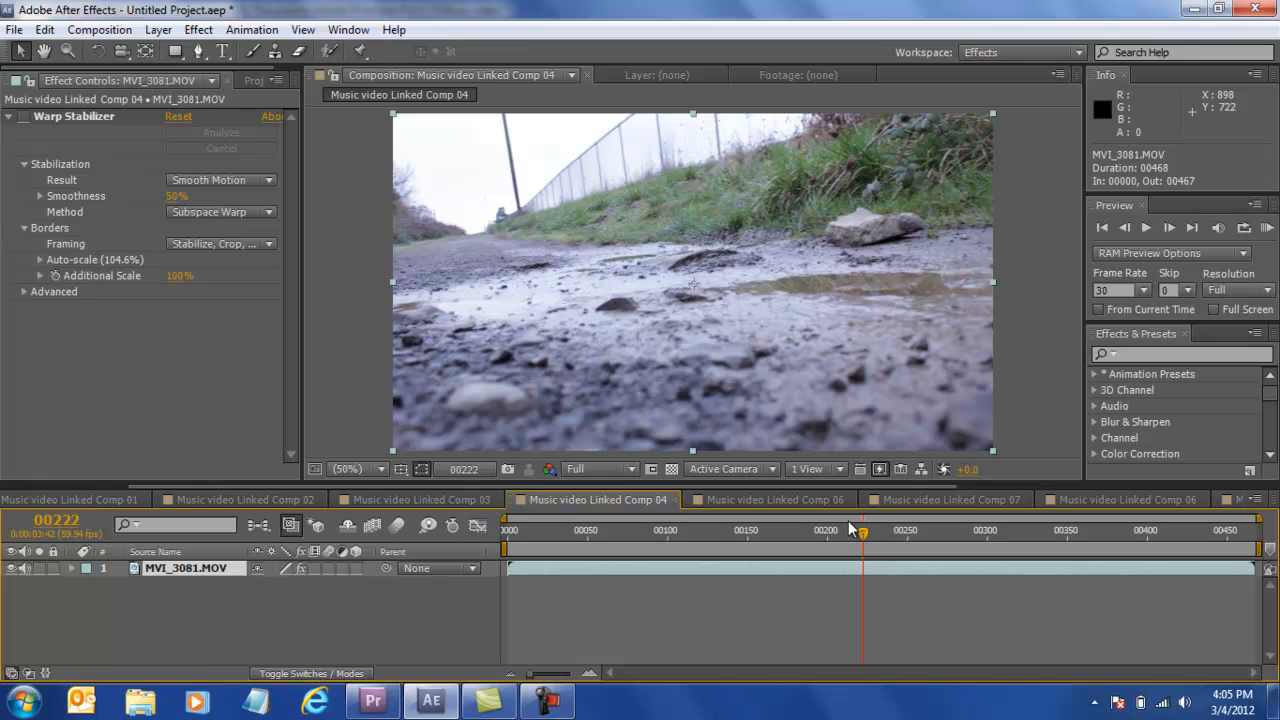
mouse_move(840, 558)
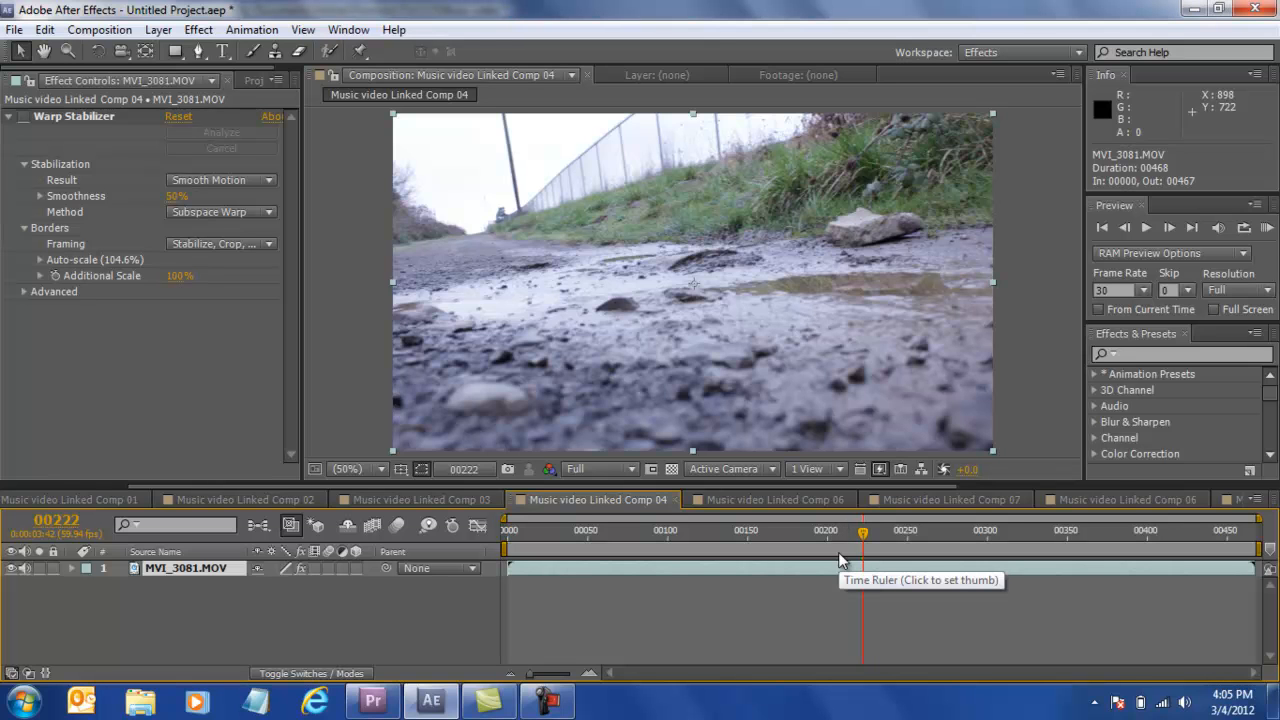
mouse_move(824, 556)
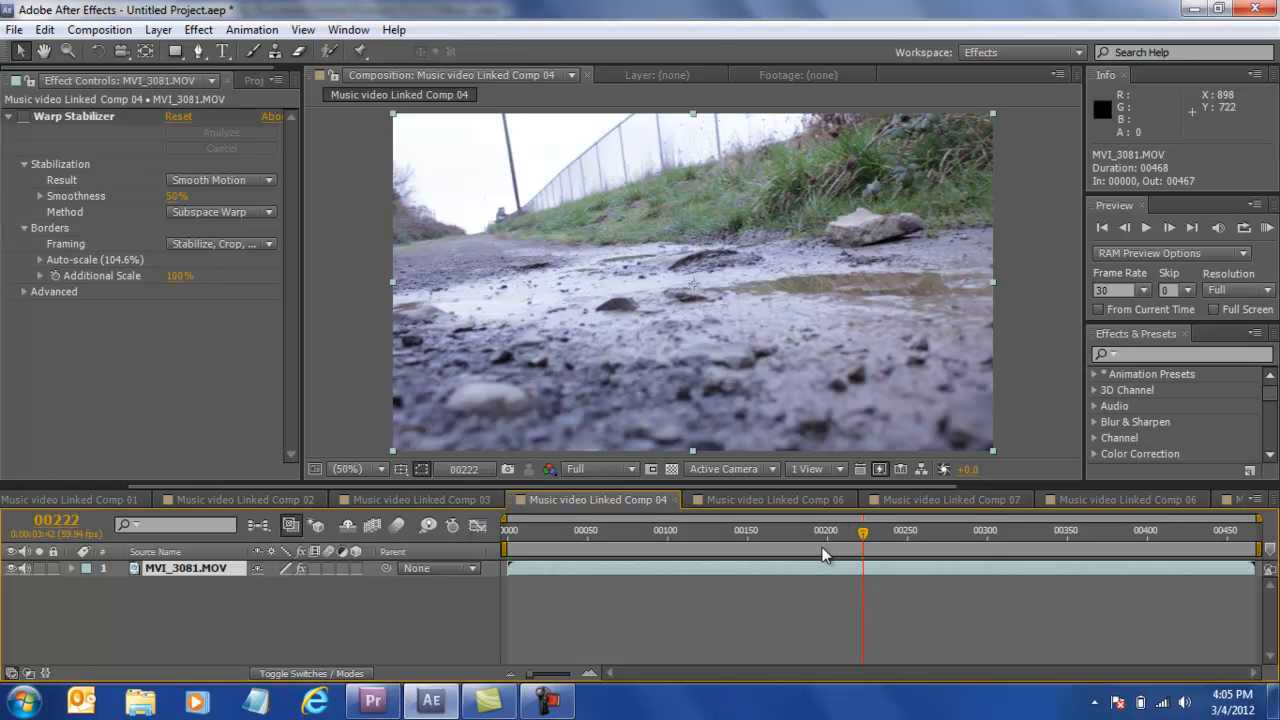
left_click(776, 500)
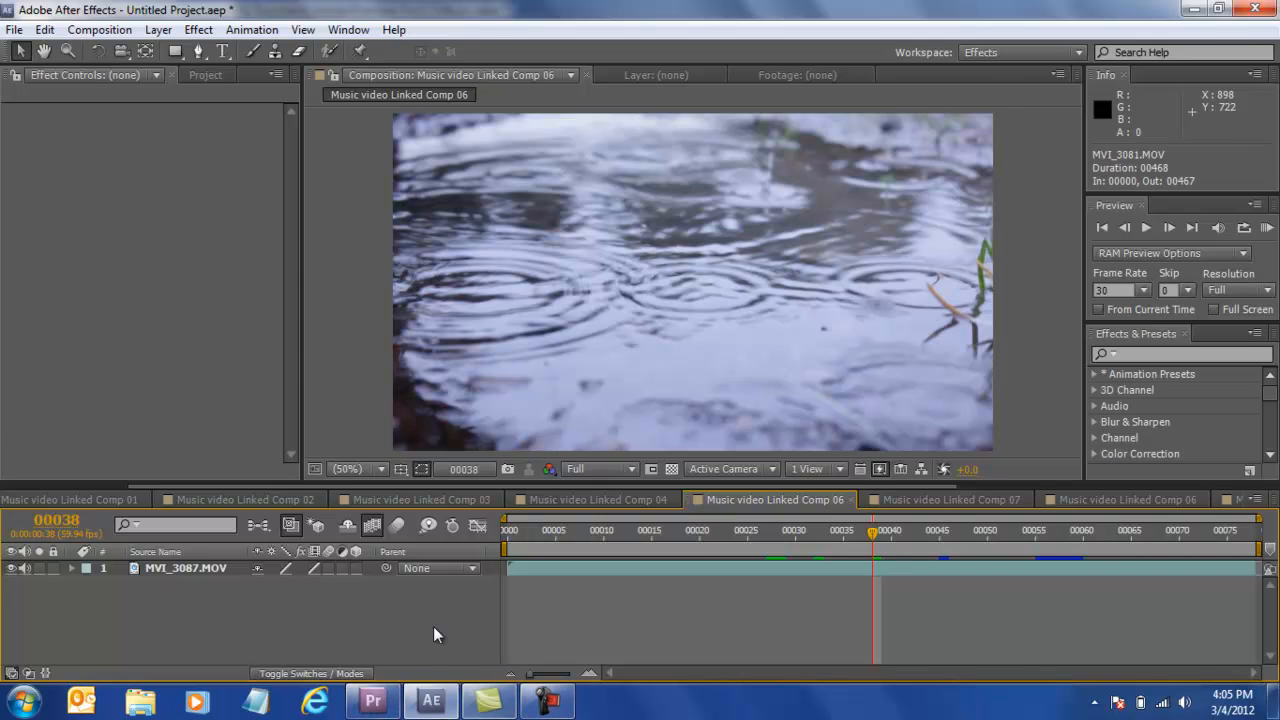
Step: Return to Premiere Pro and move the playhead to the dry-grass guitarist shot around 3:01
left_click(372, 700)
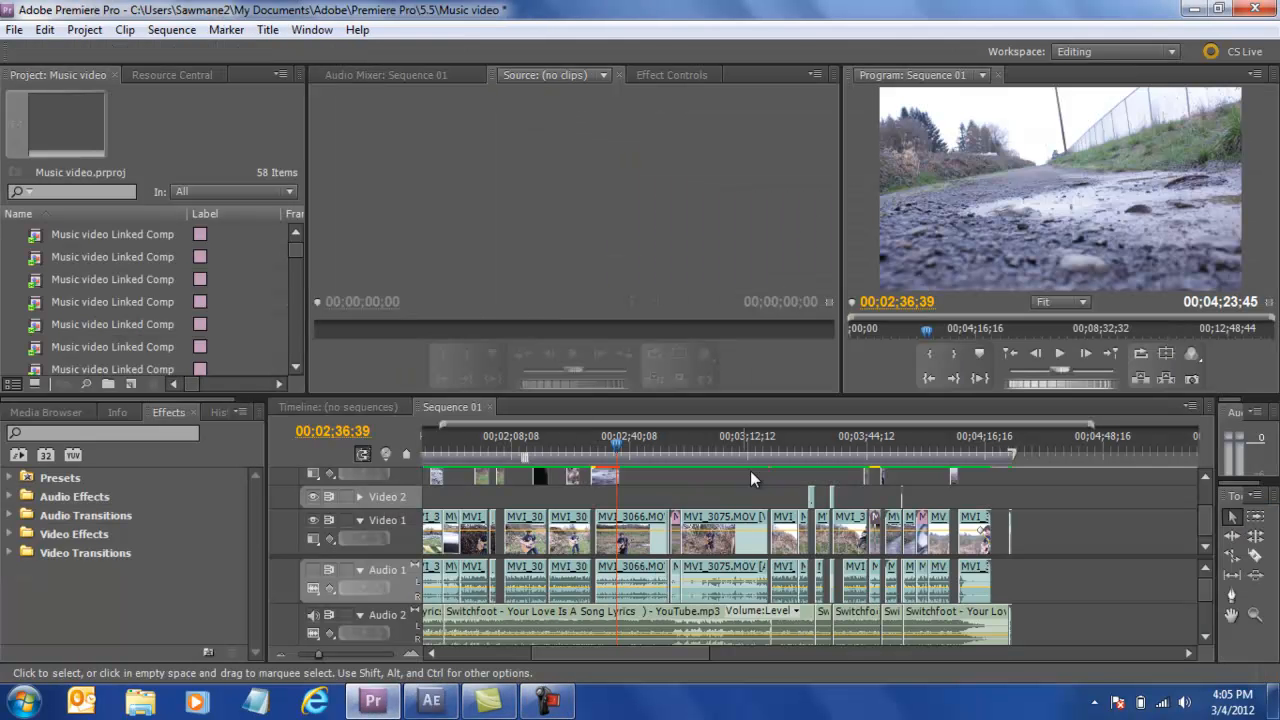
left_click(708, 446)
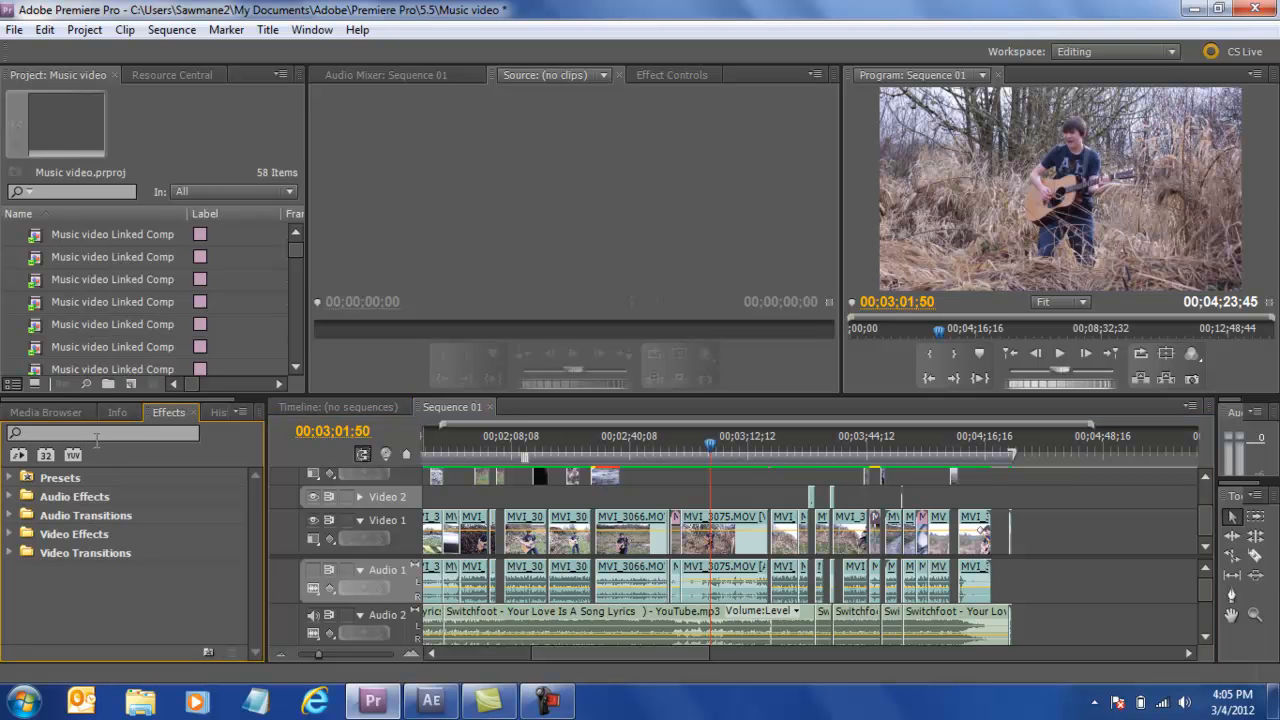
Step: Search 'pitch' to isolate the PitchShifter audio effect, then move the playhead to the close-up near 4:02
type("p")
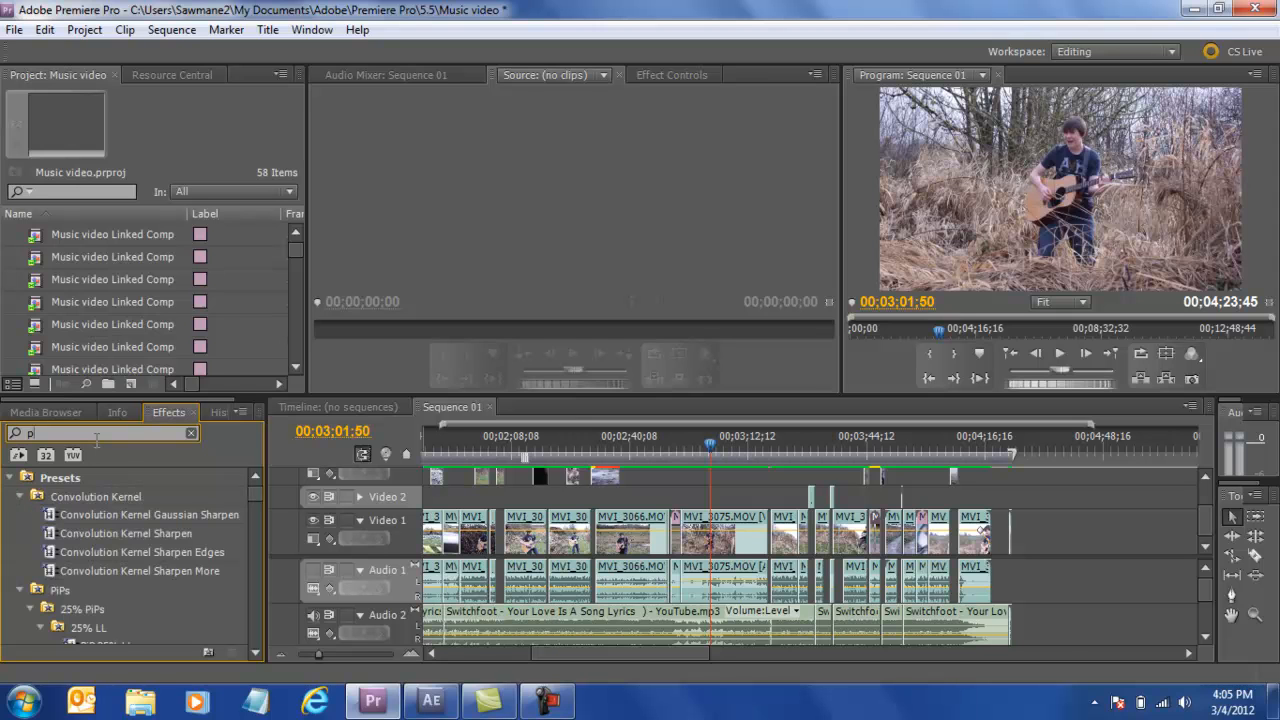
type("itch")
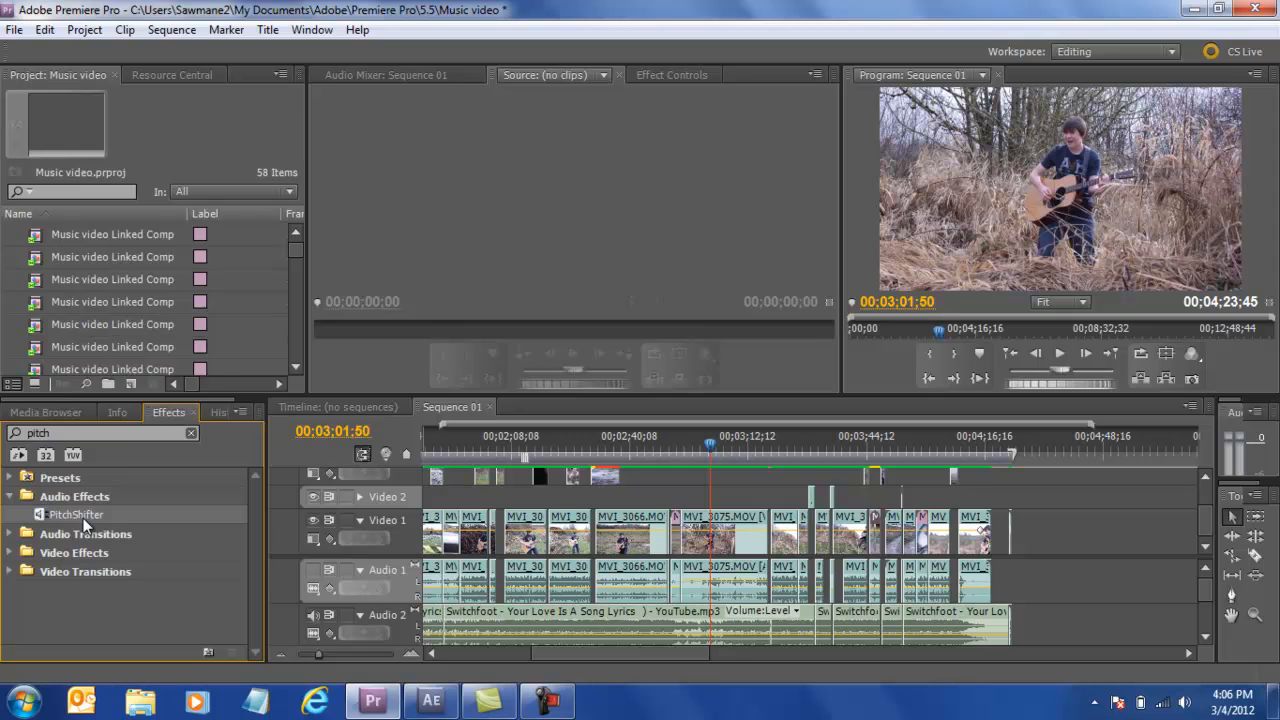
mouse_move(788, 456)
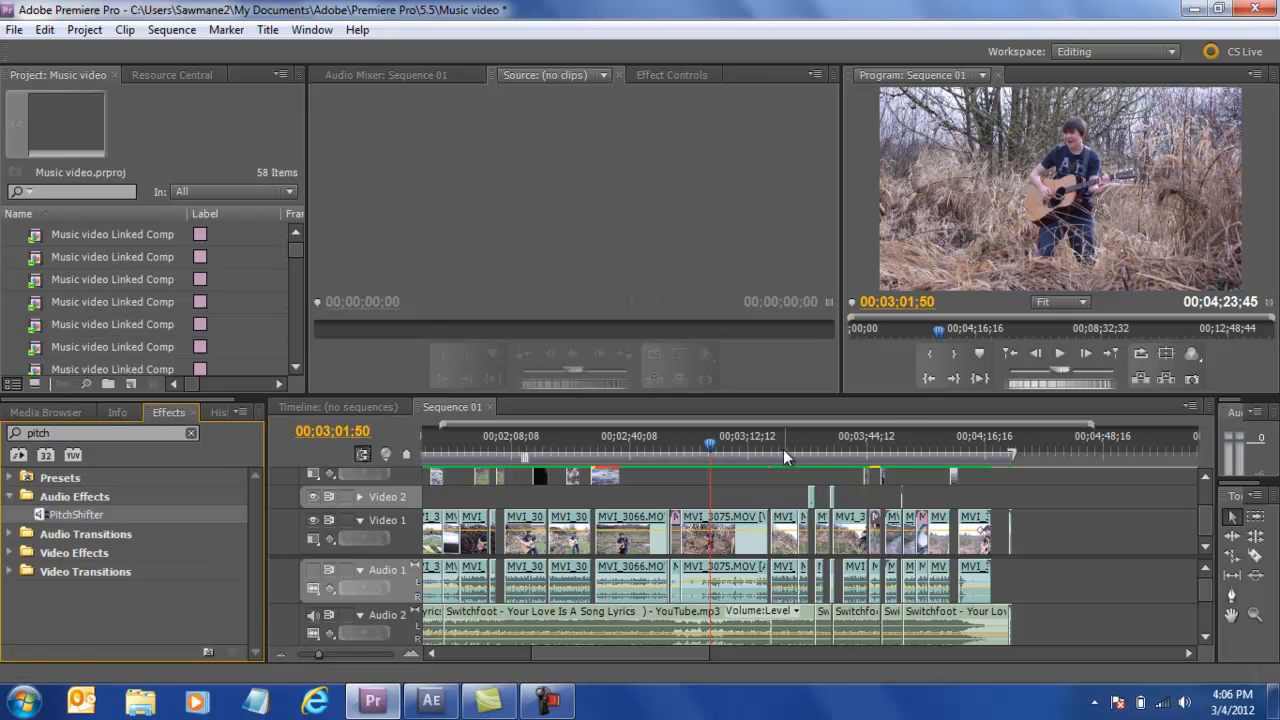
left_click(936, 446)
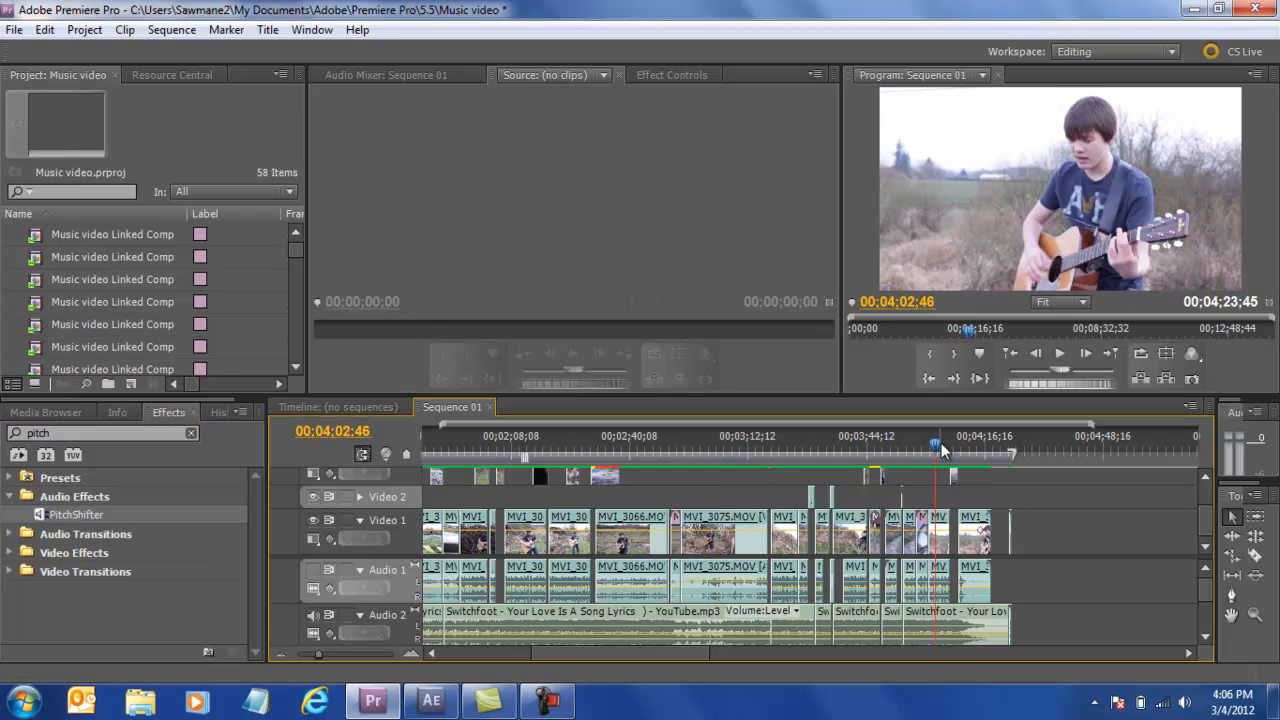